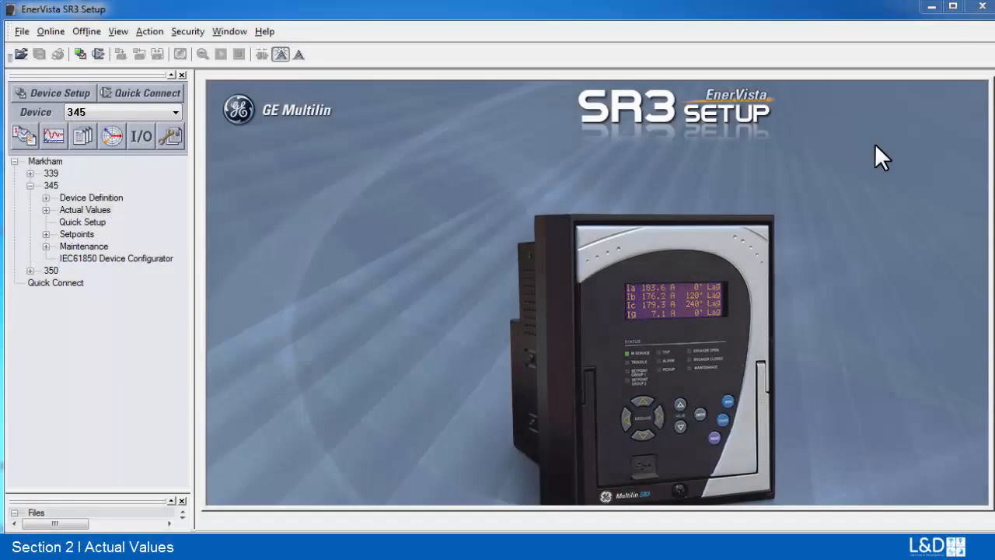
{"action": "mouse_move", "coordinate": [74, 203]}
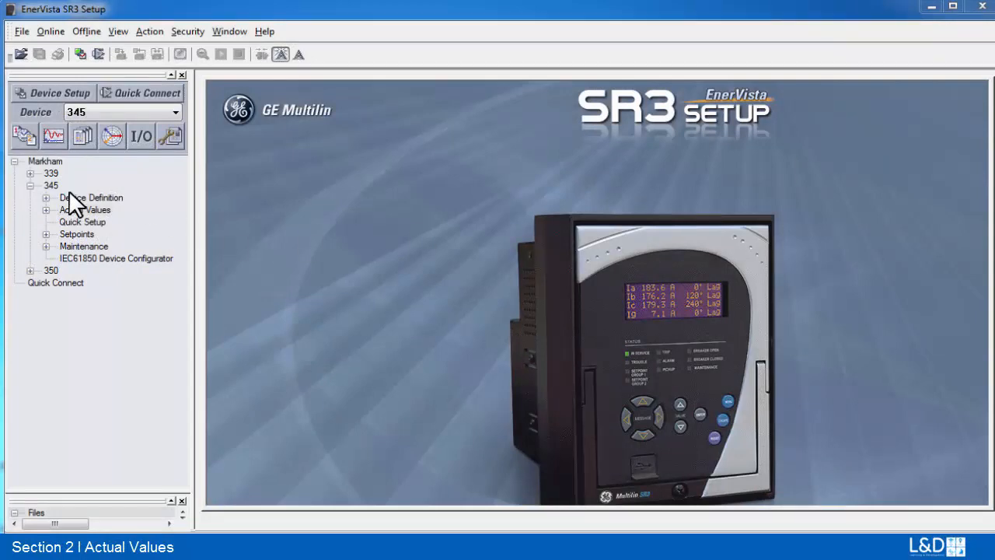
Expand the 345's Actual Values to view Transformer Differential Currents under A2 Metering
{"action": "left_click", "coordinate": [47, 210]}
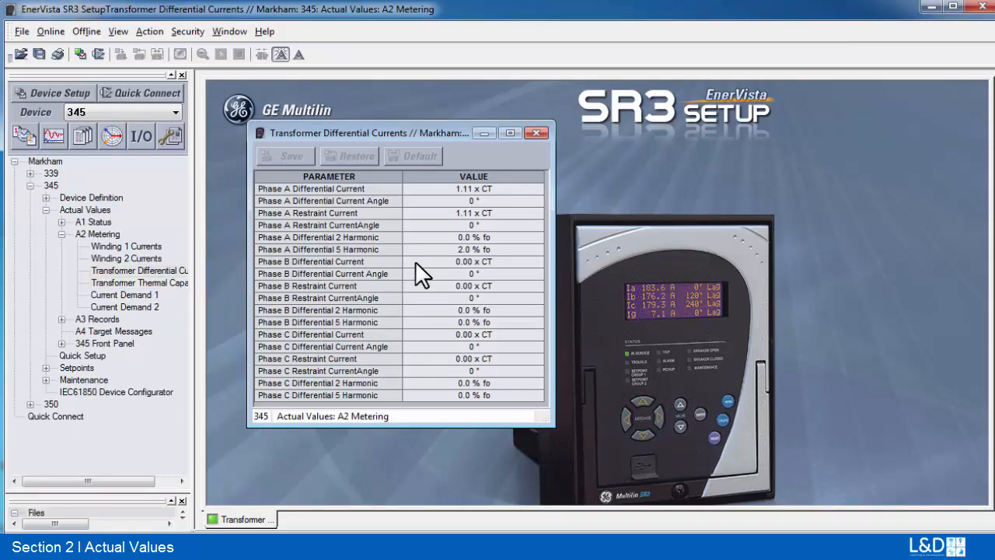
{"action": "mouse_move", "coordinate": [521, 209]}
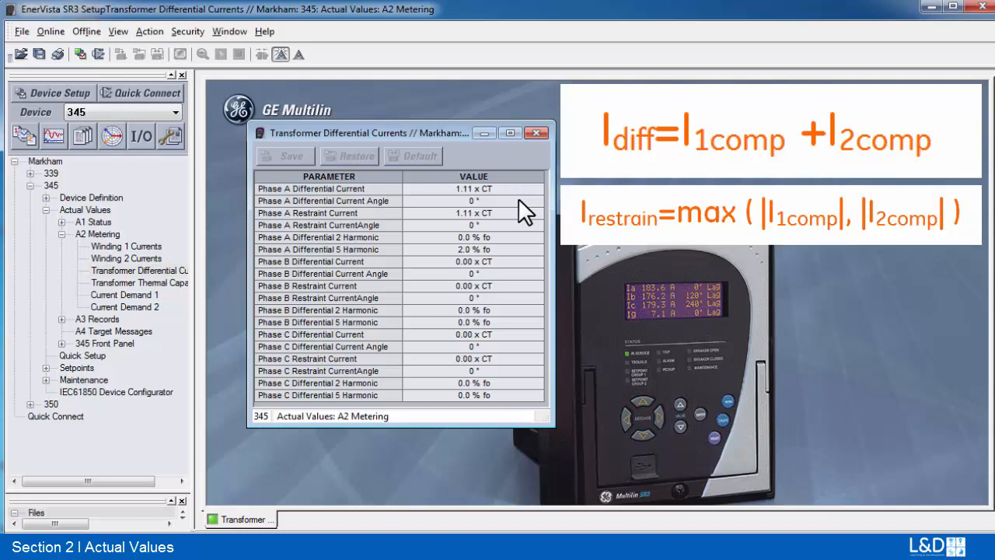
{"action": "mouse_move", "coordinate": [534, 239]}
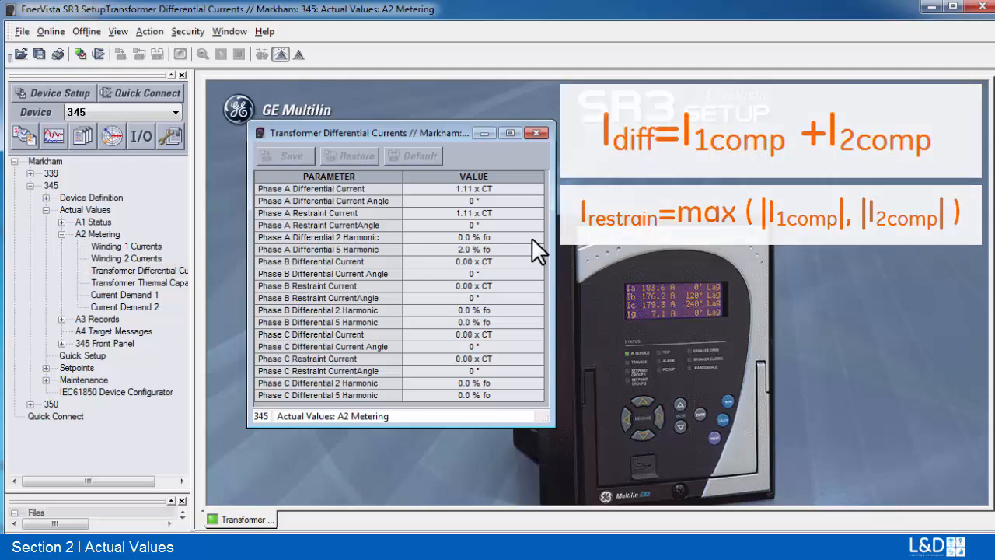
Close differential currents, view Transformer Thermal Capacity, then expand and collapse Setpoints
{"action": "left_click", "coordinate": [537, 132]}
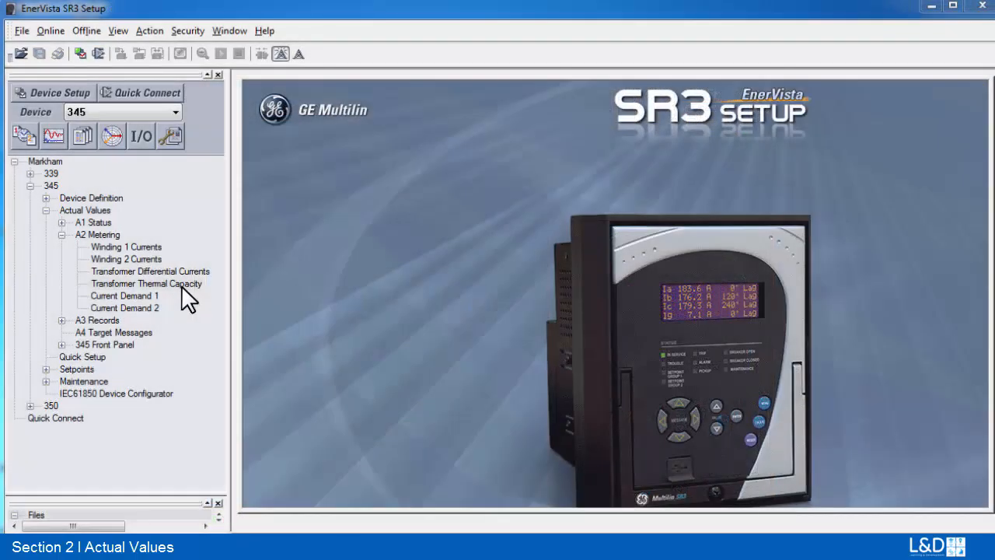
{"action": "double_click", "coordinate": [146, 283]}
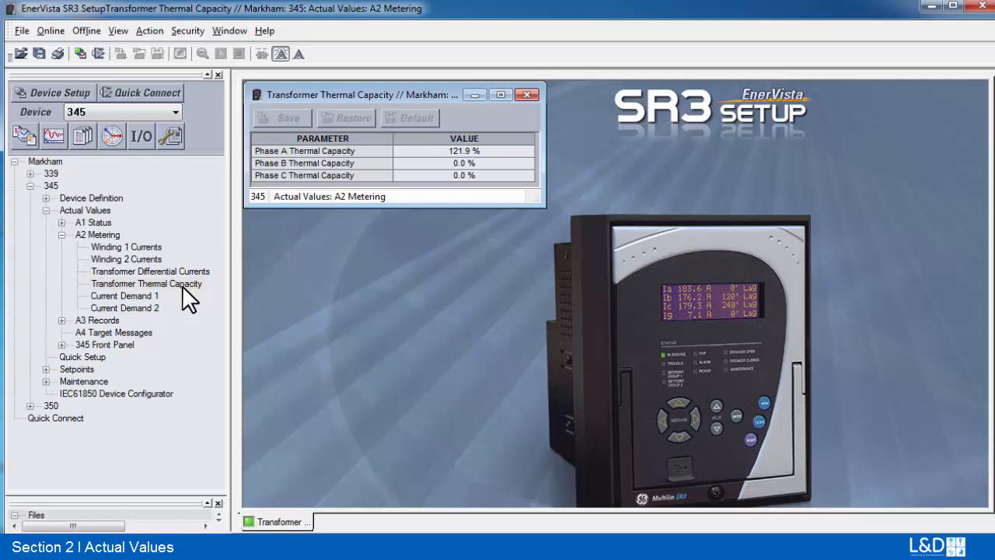
{"action": "mouse_move", "coordinate": [206, 334]}
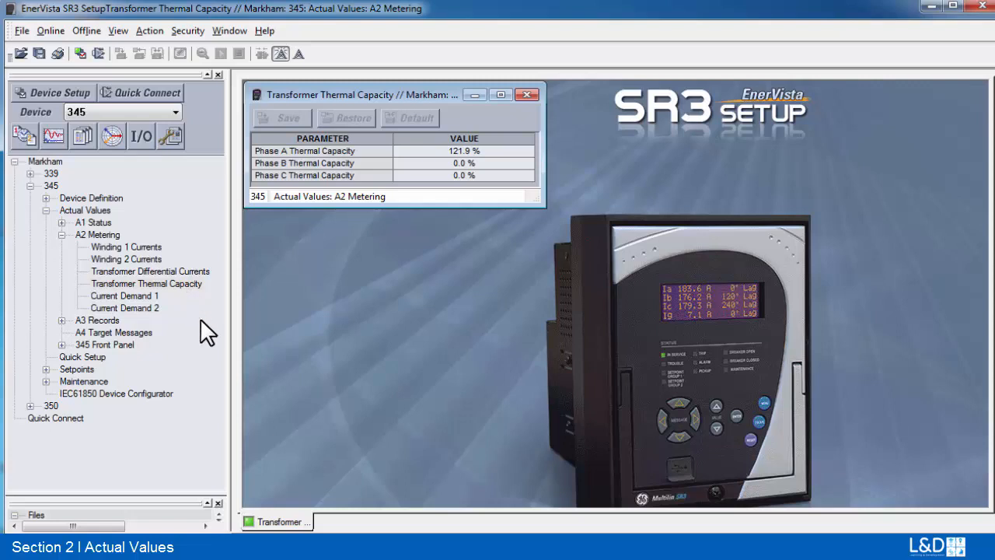
{"action": "mouse_move", "coordinate": [101, 373]}
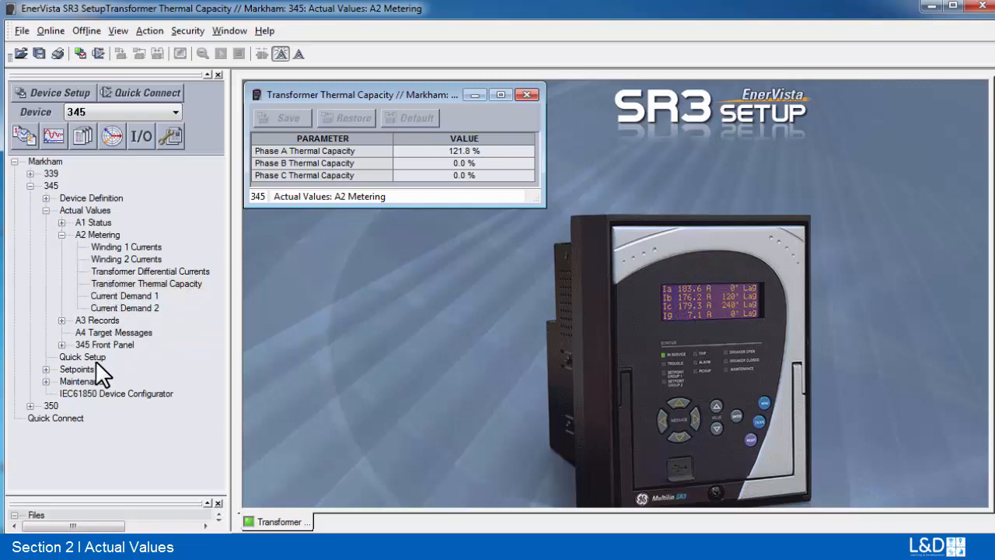
{"action": "left_click", "coordinate": [62, 369]}
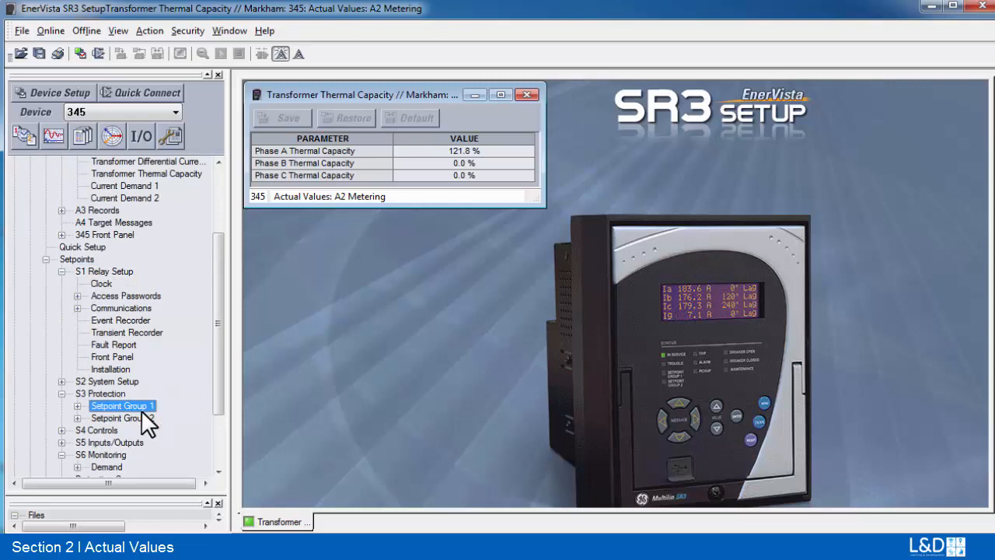
{"action": "left_click", "coordinate": [78, 405]}
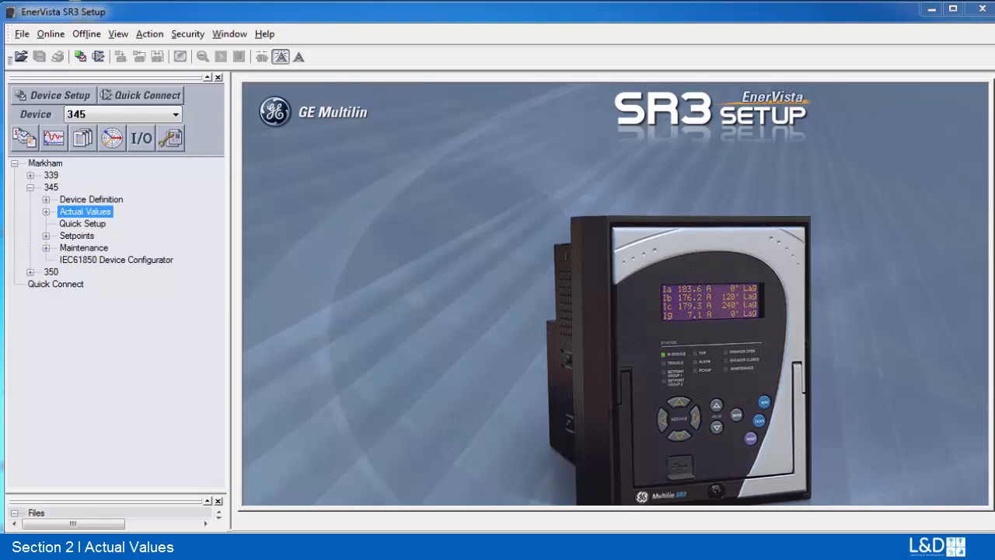
{"action": "mouse_move", "coordinate": [334, 227]}
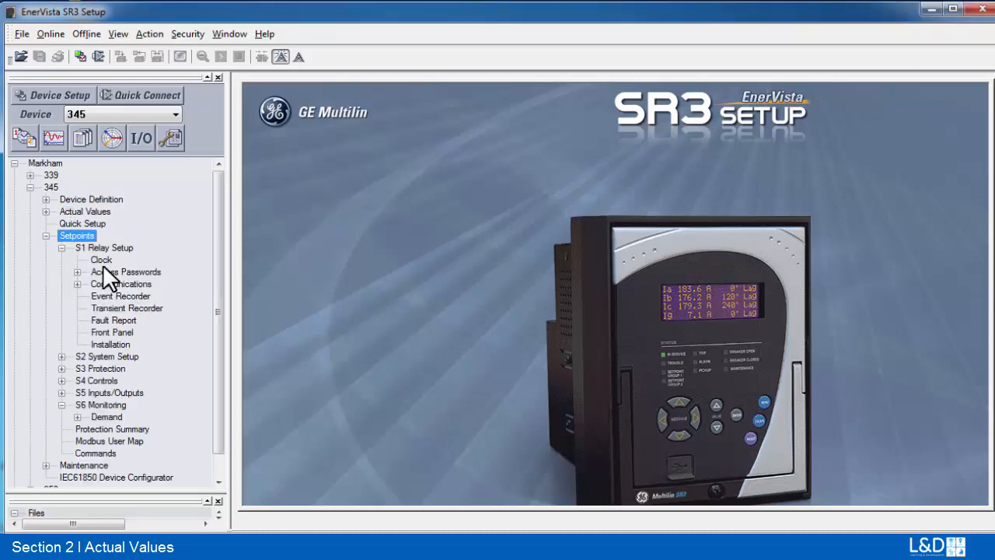
Open Fault Report, set Fault Record Delay to 0.09 s, and close the window
{"action": "left_click", "coordinate": [115, 320]}
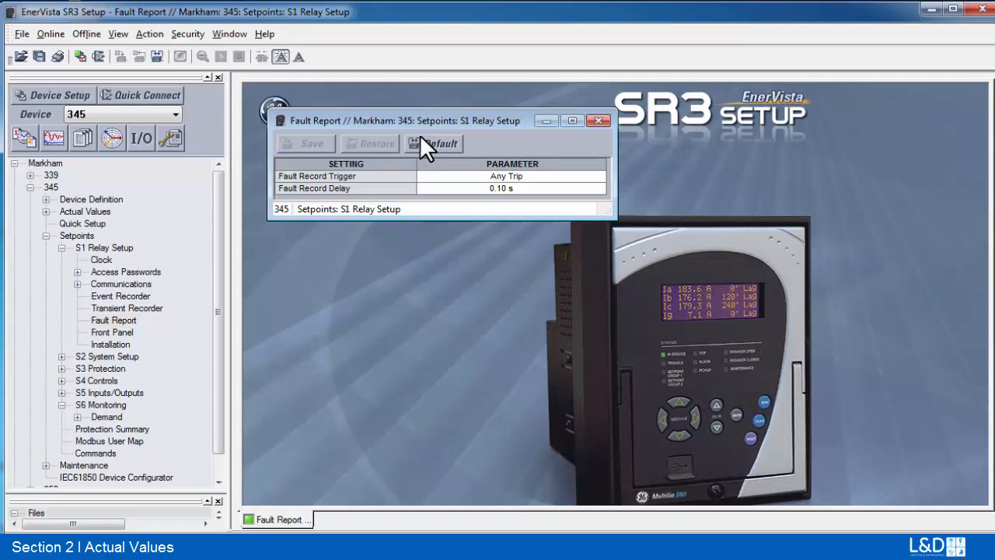
{"action": "mouse_move", "coordinate": [482, 170]}
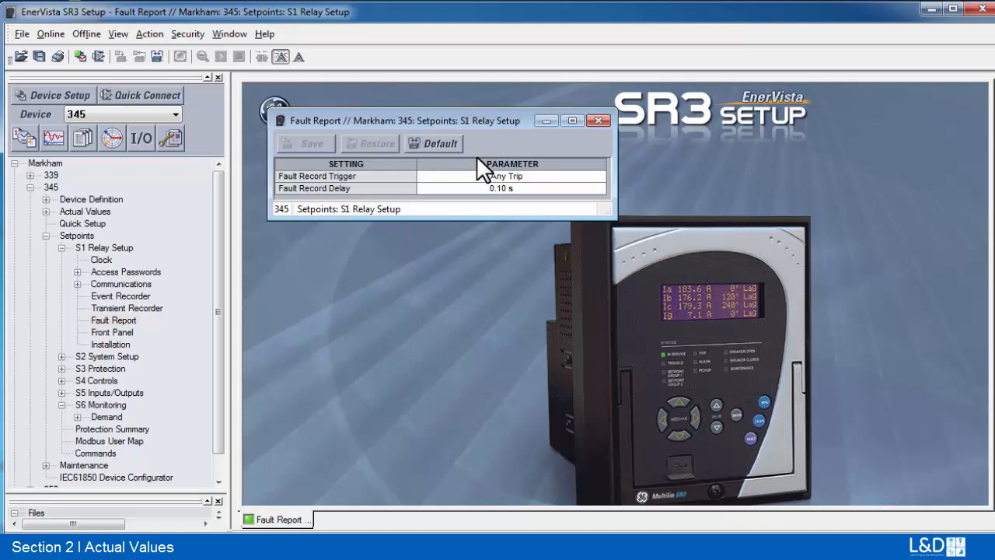
{"action": "mouse_move", "coordinate": [506, 167]}
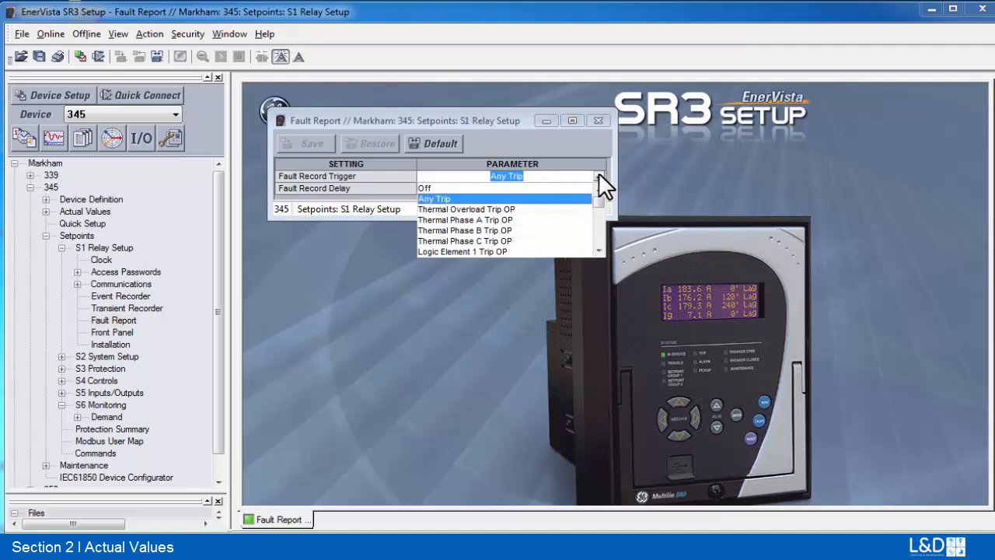
{"action": "mouse_move", "coordinate": [548, 214]}
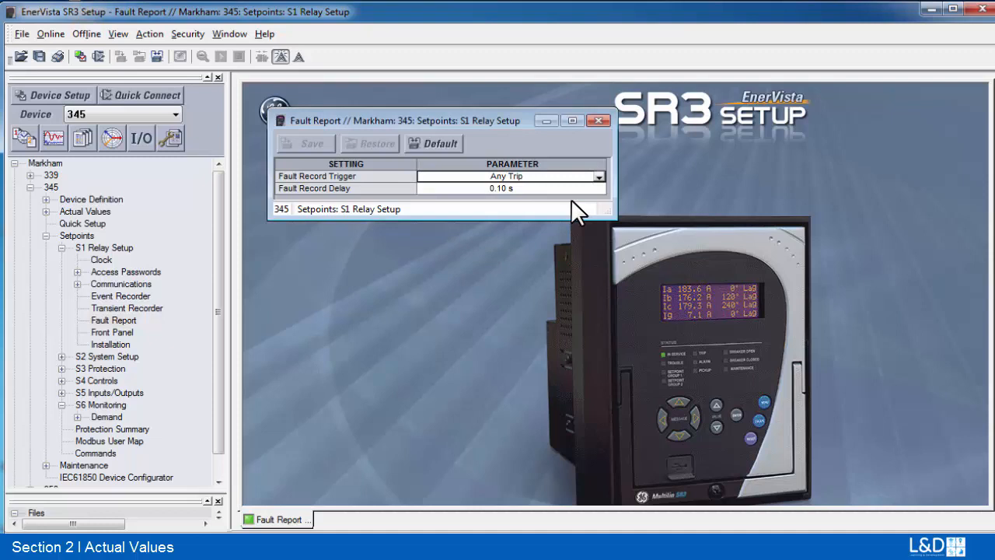
{"action": "left_click", "coordinate": [588, 191]}
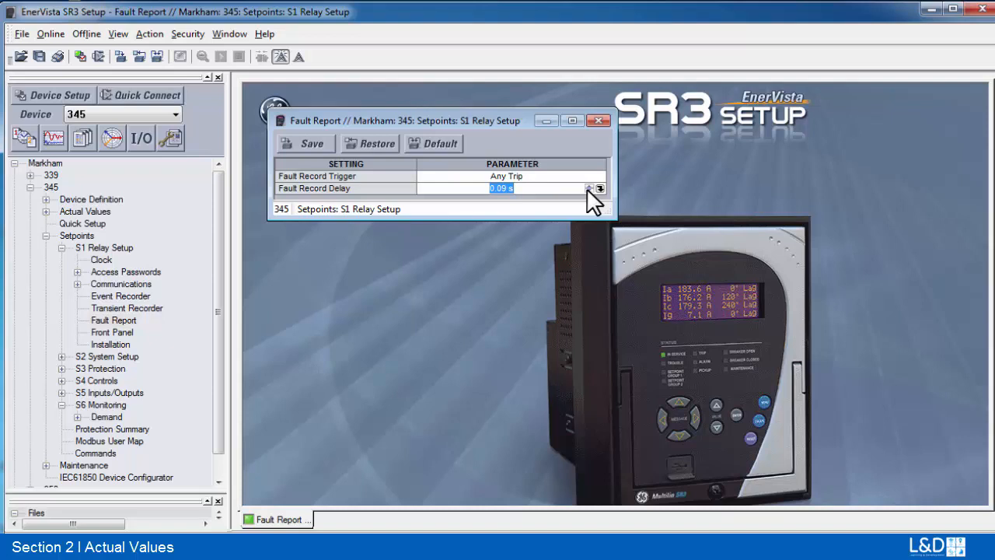
{"action": "mouse_move", "coordinate": [572, 105]}
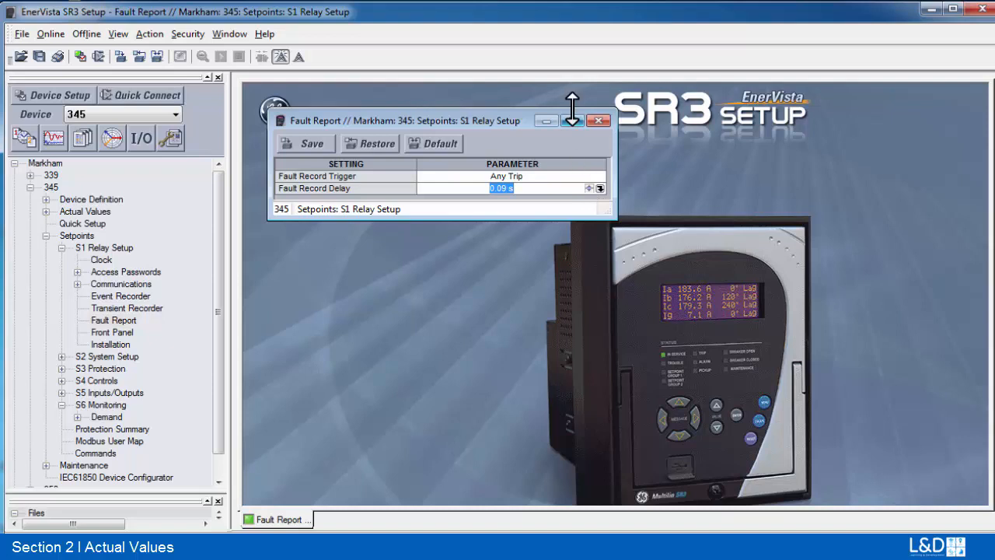
{"action": "left_click", "coordinate": [599, 120]}
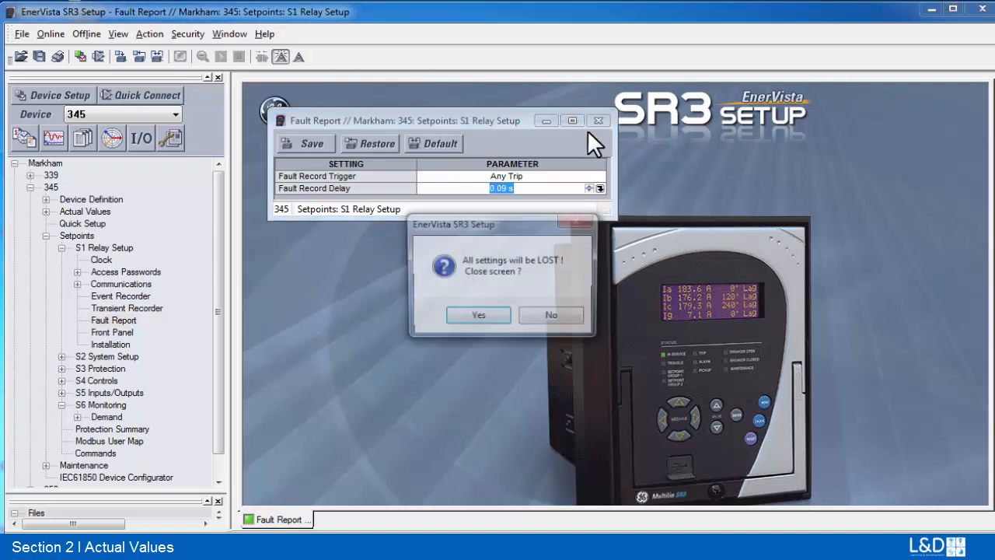
Discard the Fault Report edits and view the recorded Phase IOC1 fault report
{"action": "left_click", "coordinate": [479, 315]}
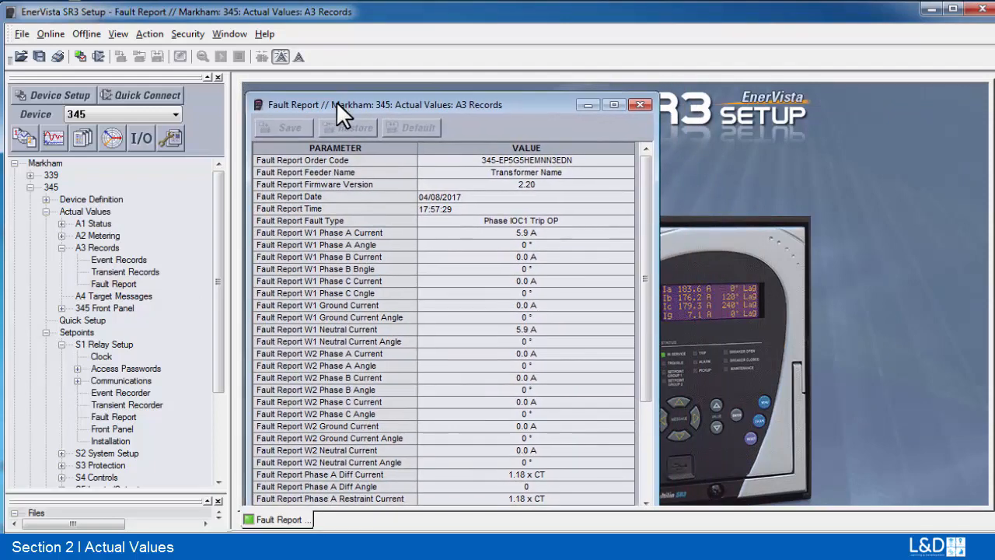
{"action": "mouse_move", "coordinate": [628, 167]}
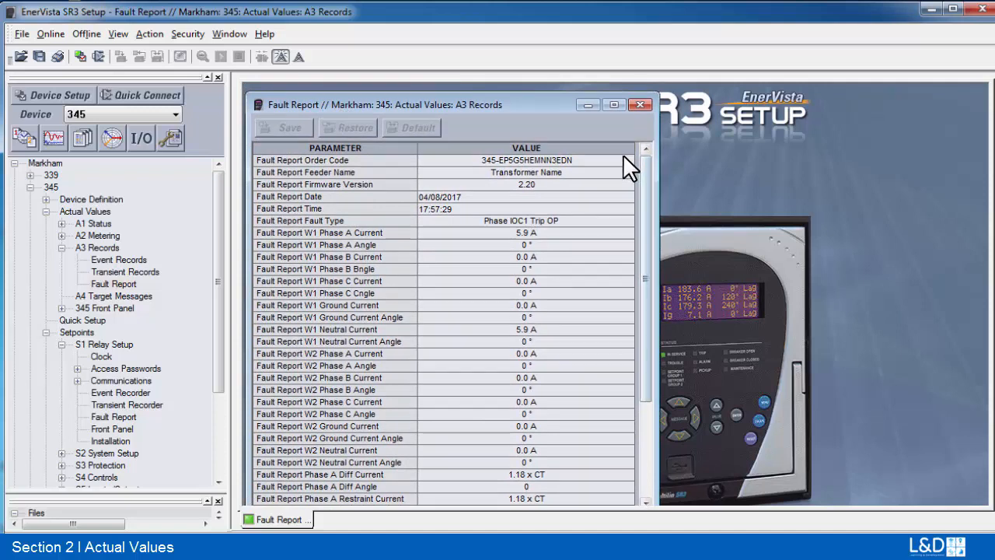
{"action": "mouse_move", "coordinate": [632, 187]}
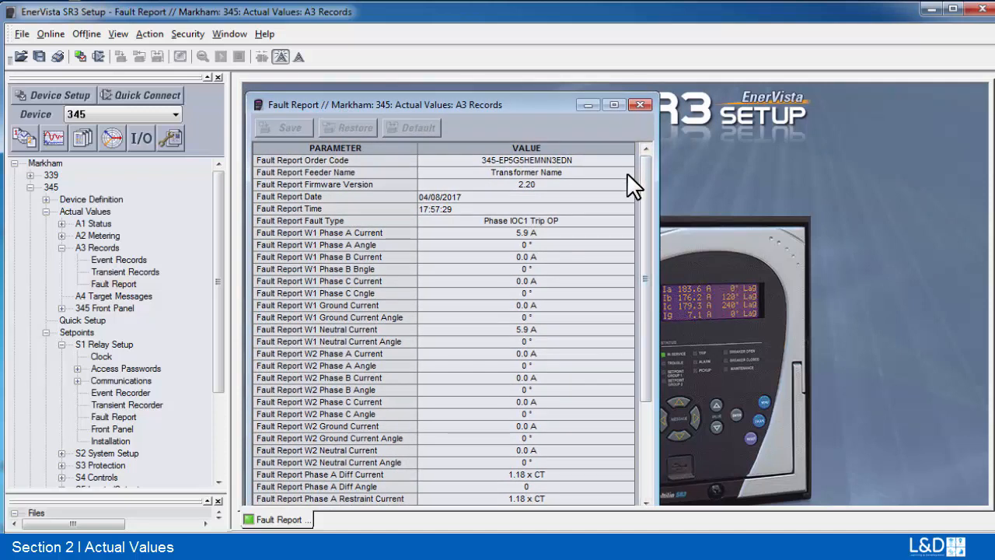
{"action": "mouse_move", "coordinate": [629, 201]}
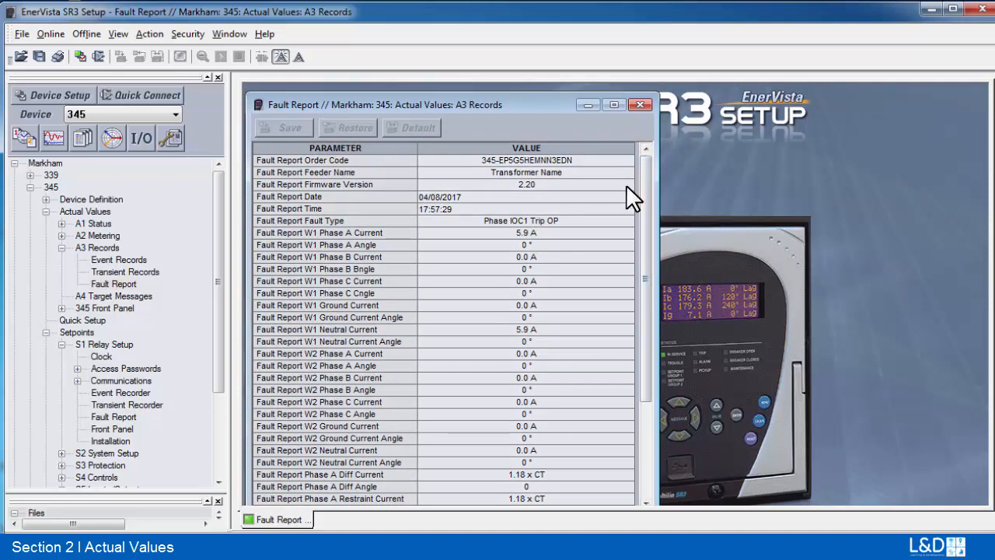
{"action": "mouse_move", "coordinate": [629, 212]}
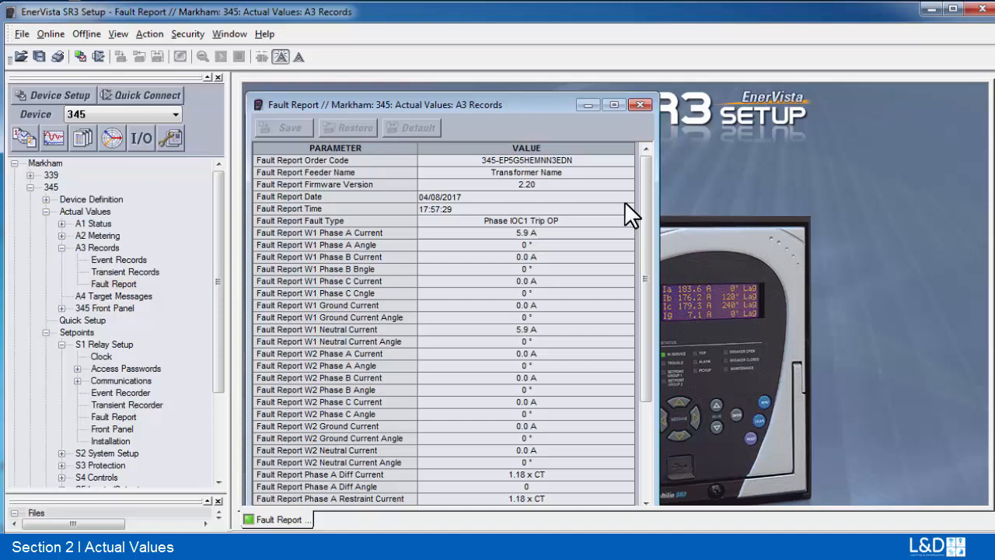
{"action": "mouse_move", "coordinate": [630, 234]}
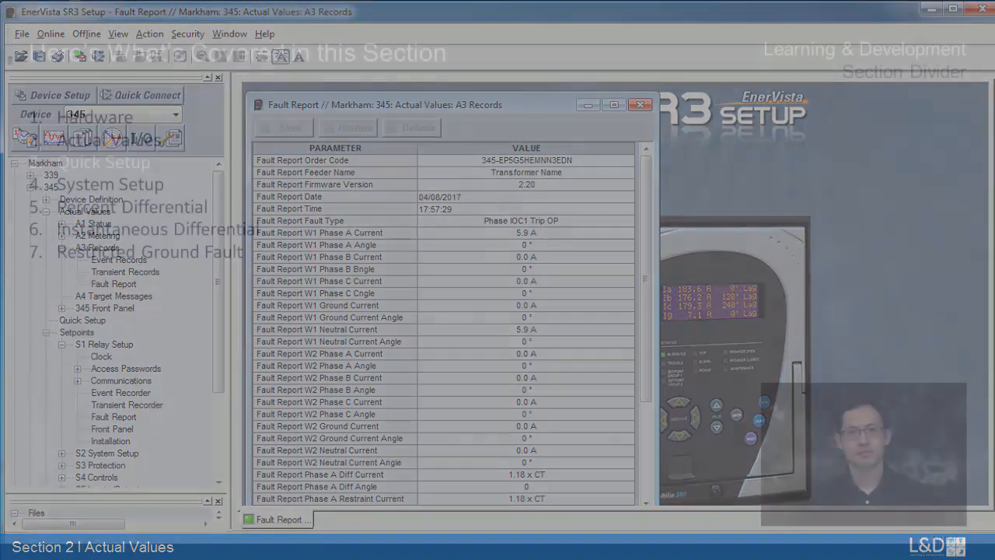
{"action": "left_click", "coordinate": [640, 104]}
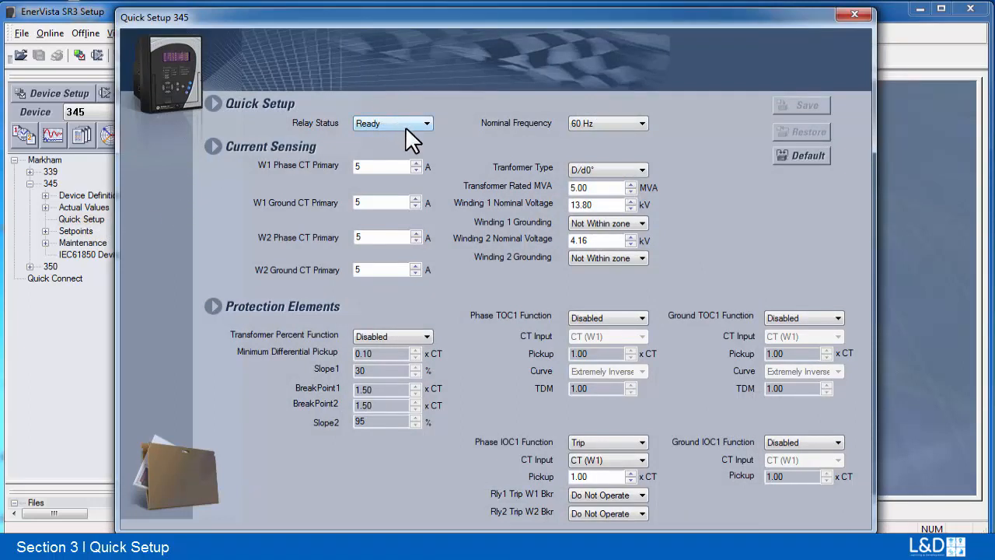
{"action": "mouse_move", "coordinate": [478, 186]}
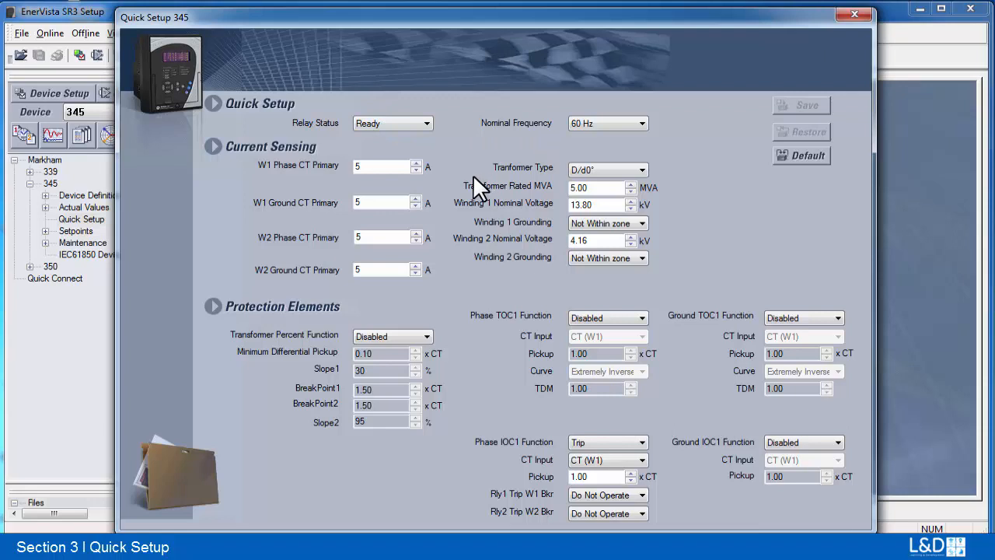
{"action": "mouse_move", "coordinate": [443, 171]}
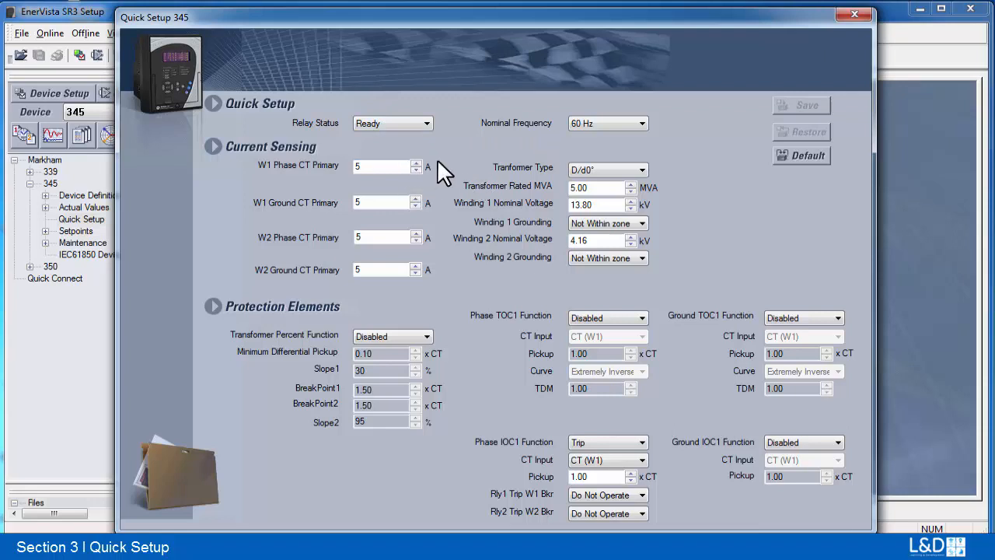
{"action": "mouse_move", "coordinate": [451, 260]}
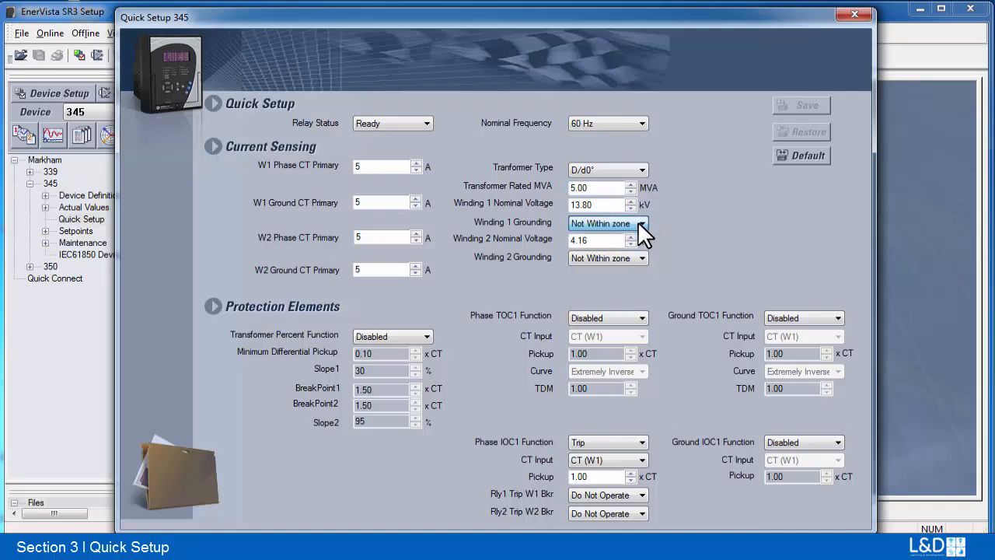
{"action": "mouse_move", "coordinate": [672, 229]}
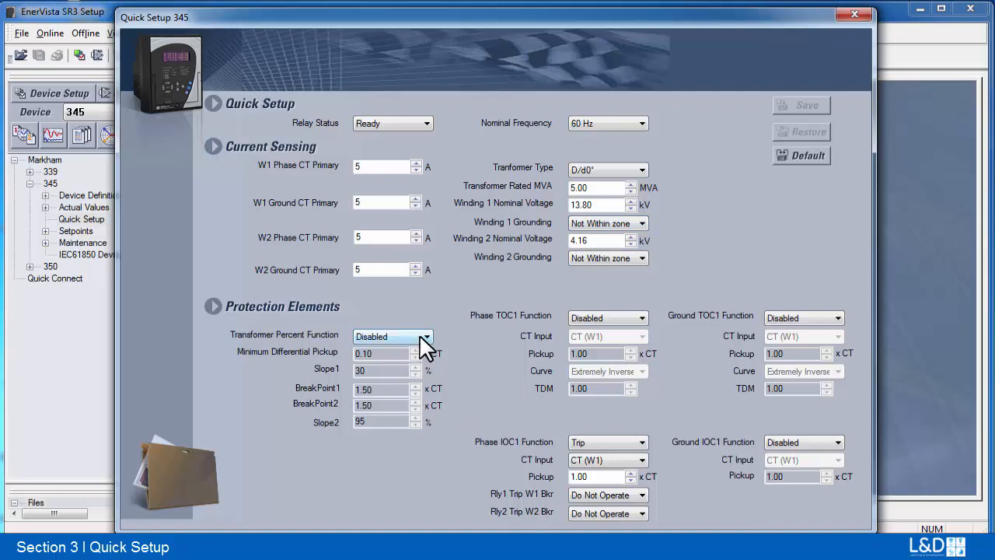
{"action": "mouse_move", "coordinate": [436, 343]}
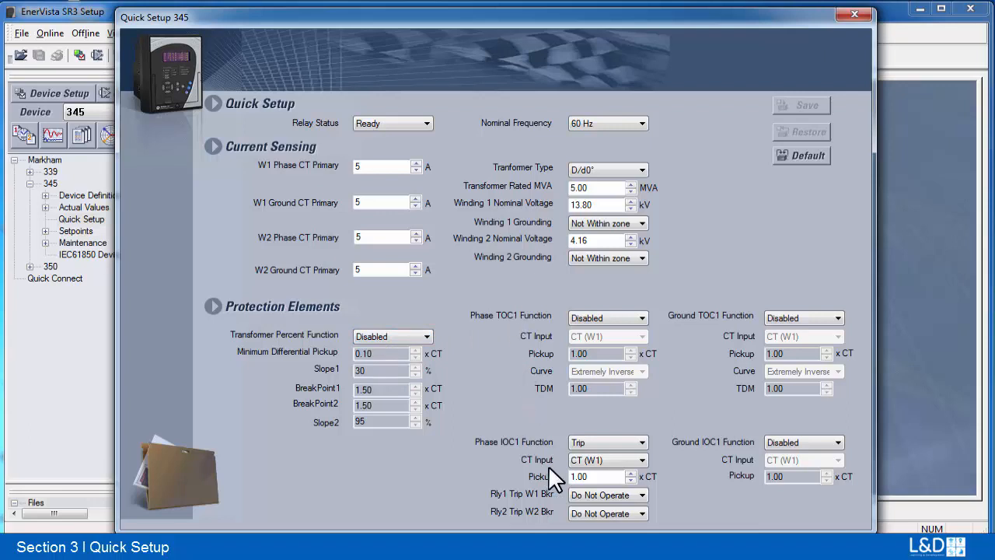
{"action": "mouse_move", "coordinate": [696, 389]}
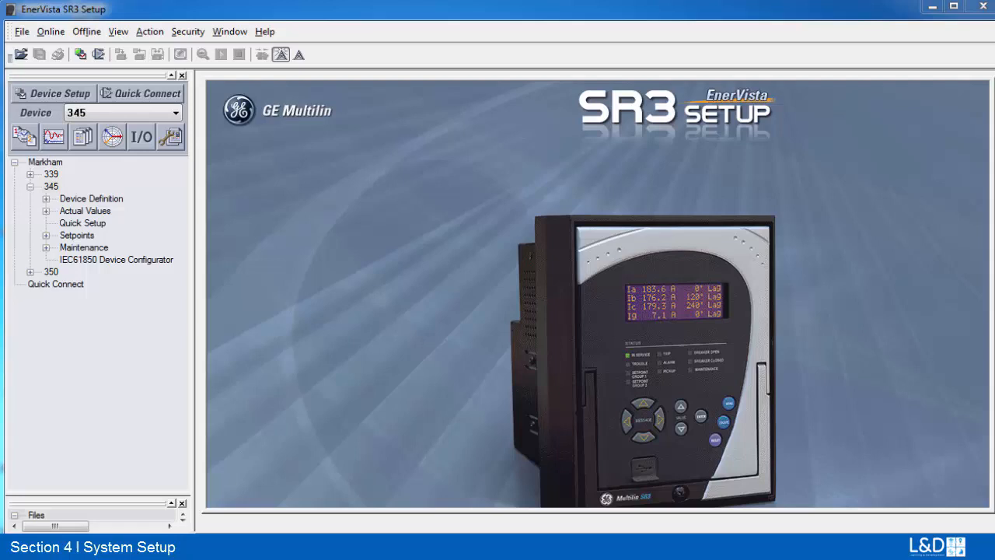
{"action": "mouse_move", "coordinate": [189, 193]}
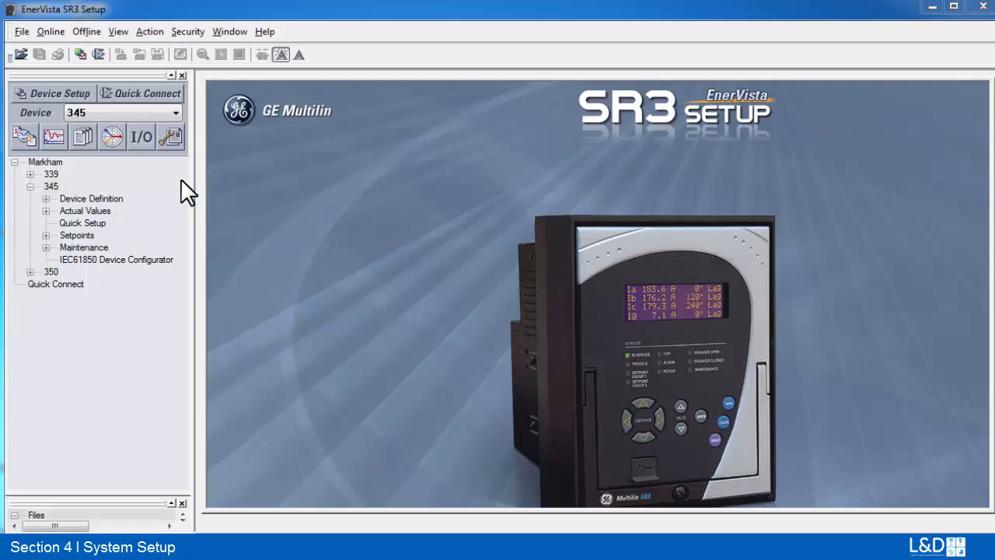
{"action": "mouse_move", "coordinate": [81, 249]}
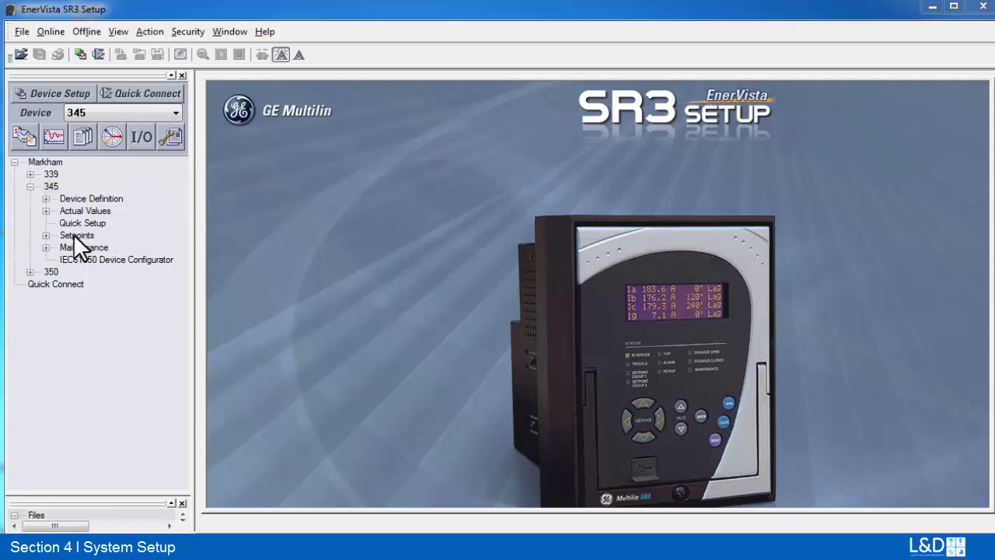
Expand S2 System Setup to list Current Sensing, Power System and Transformer
{"action": "left_click", "coordinate": [77, 234]}
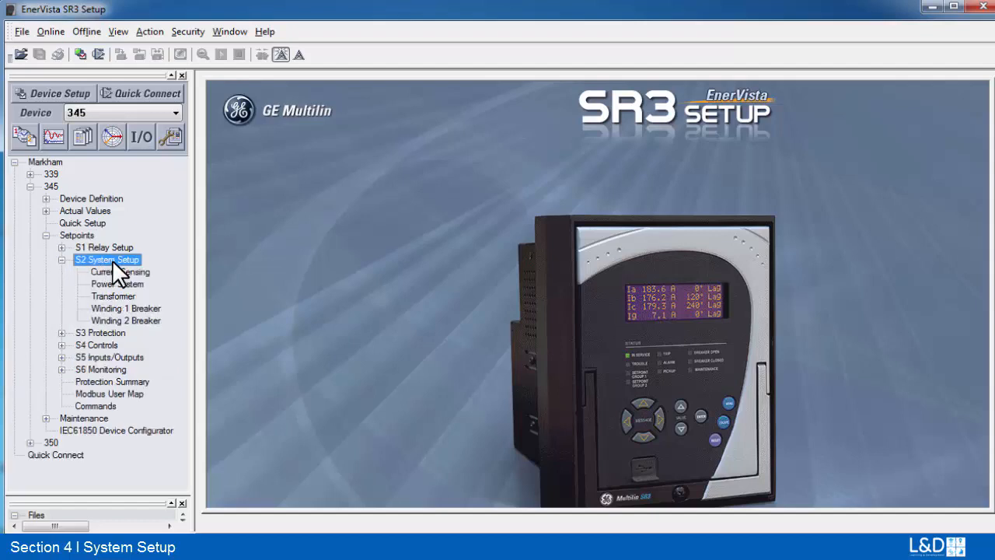
{"action": "mouse_move", "coordinate": [124, 280]}
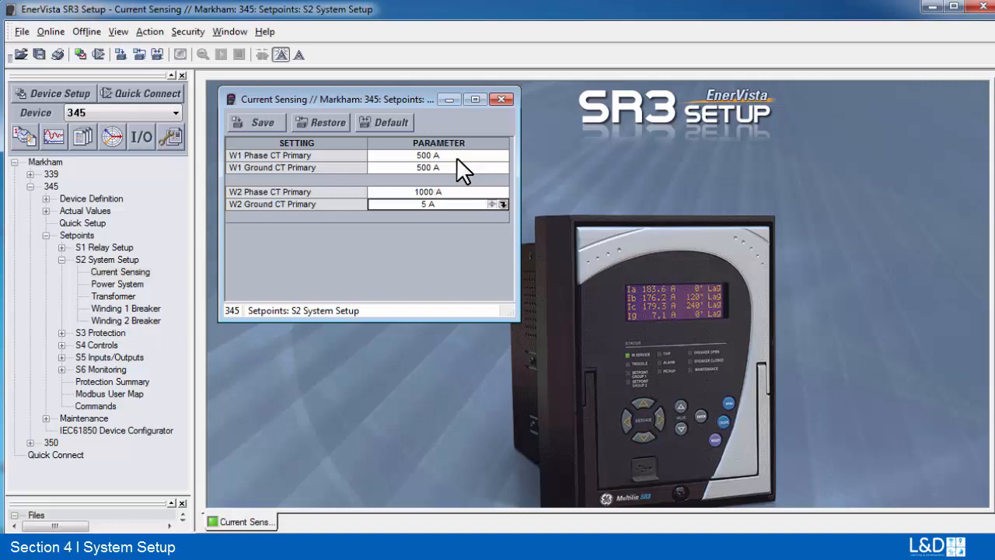
Enter 1000 A for W2 Ground CT Primary and save the Current Sensing setpoints
{"action": "type", "text": "1000"}
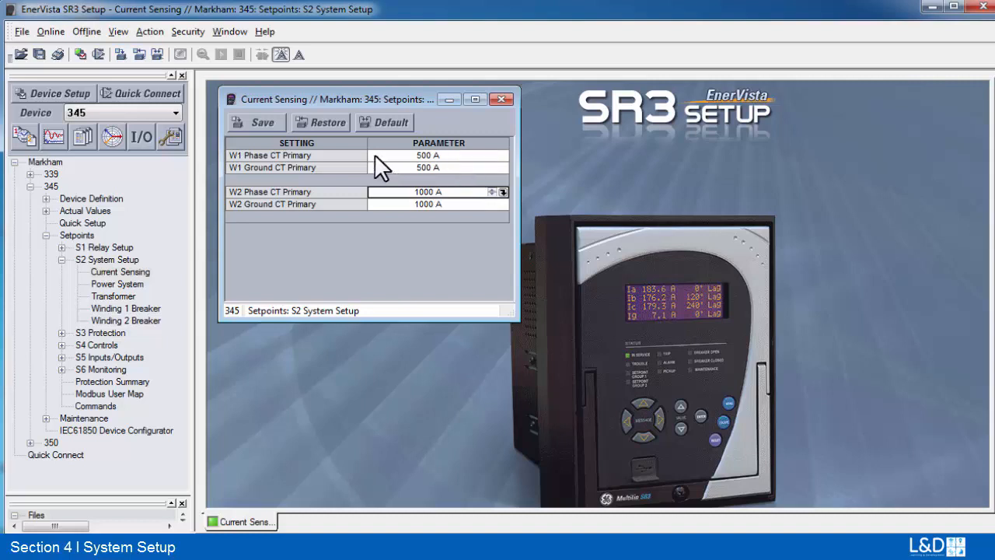
{"action": "left_click", "coordinate": [257, 122]}
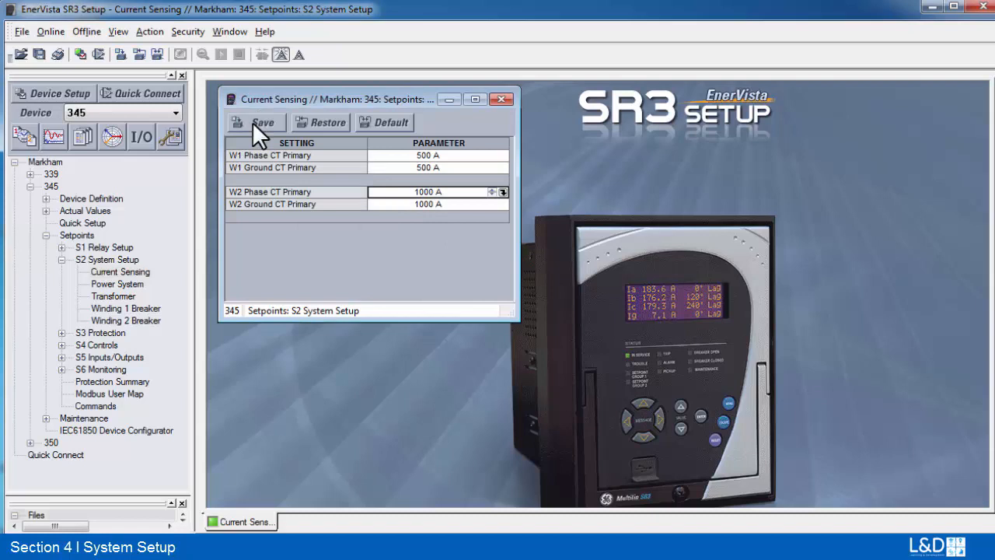
{"action": "left_click", "coordinate": [257, 122]}
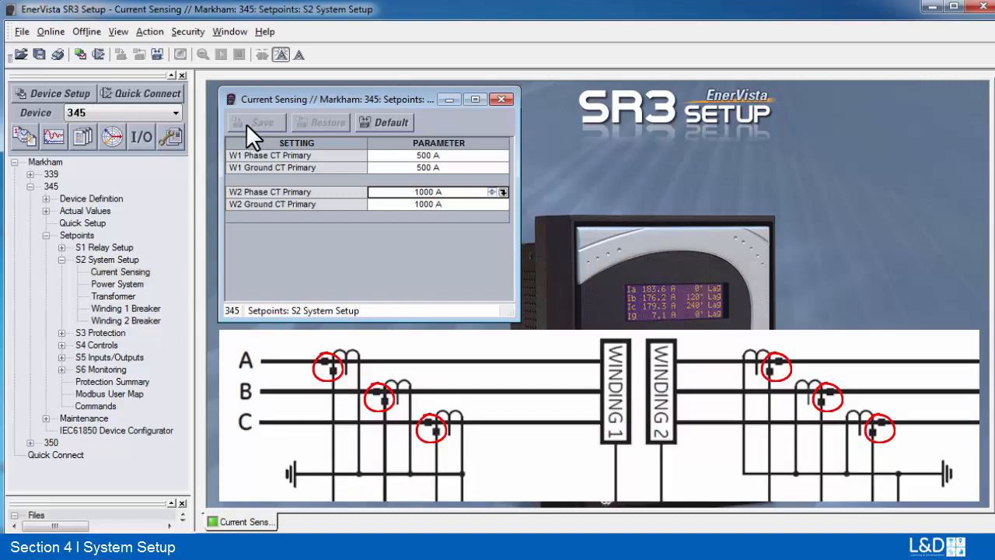
{"action": "mouse_move", "coordinate": [245, 136]}
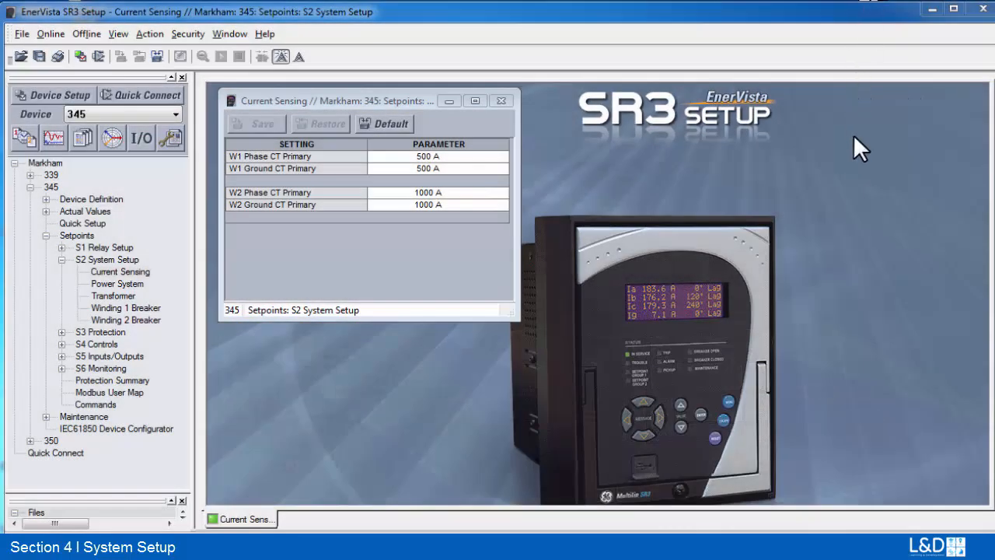
{"action": "mouse_move", "coordinate": [125, 311]}
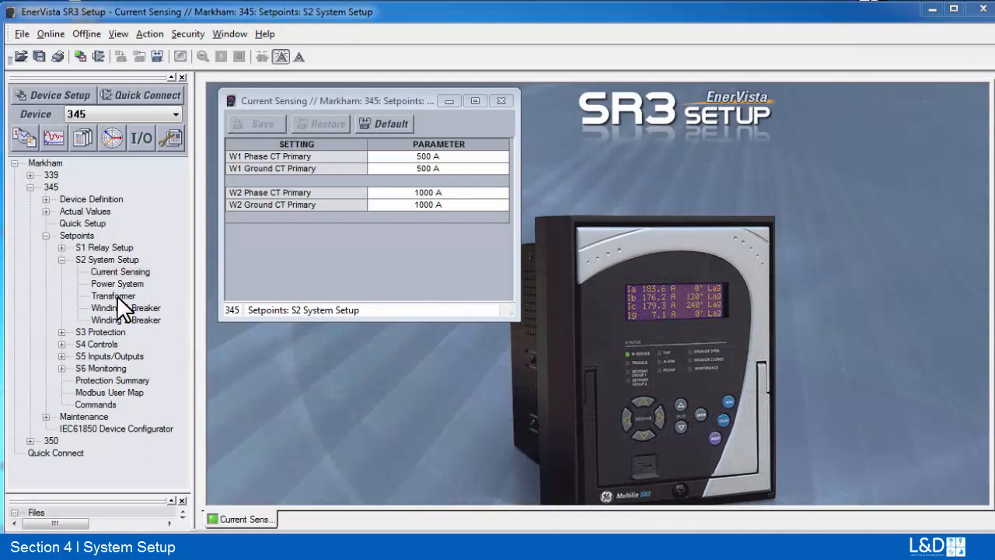
Set transformer type D/y30° and Winding 2 voltage 69 kV, then save Transformer setpoints
{"action": "left_click", "coordinate": [113, 296]}
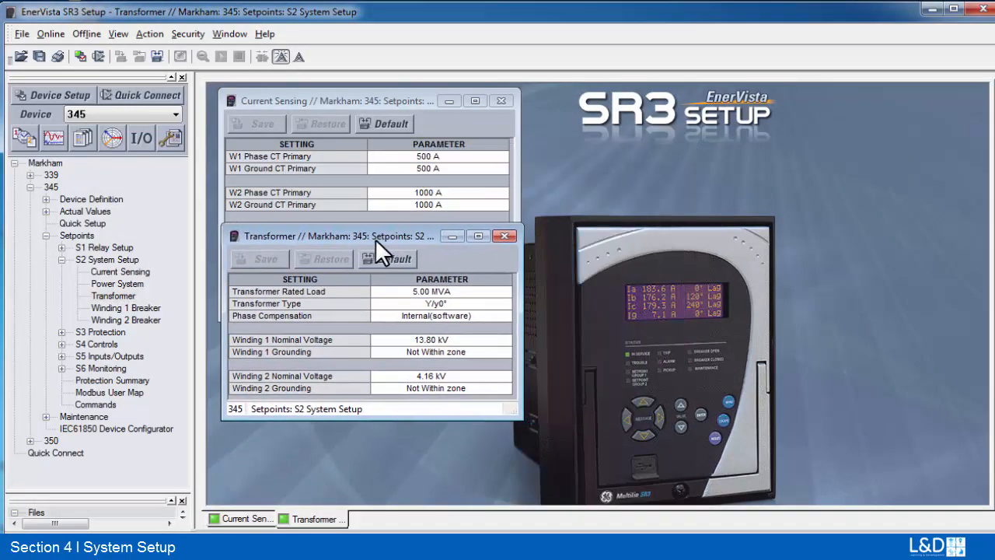
{"action": "mouse_move", "coordinate": [477, 301]}
{"action": "type", "text": "100"}
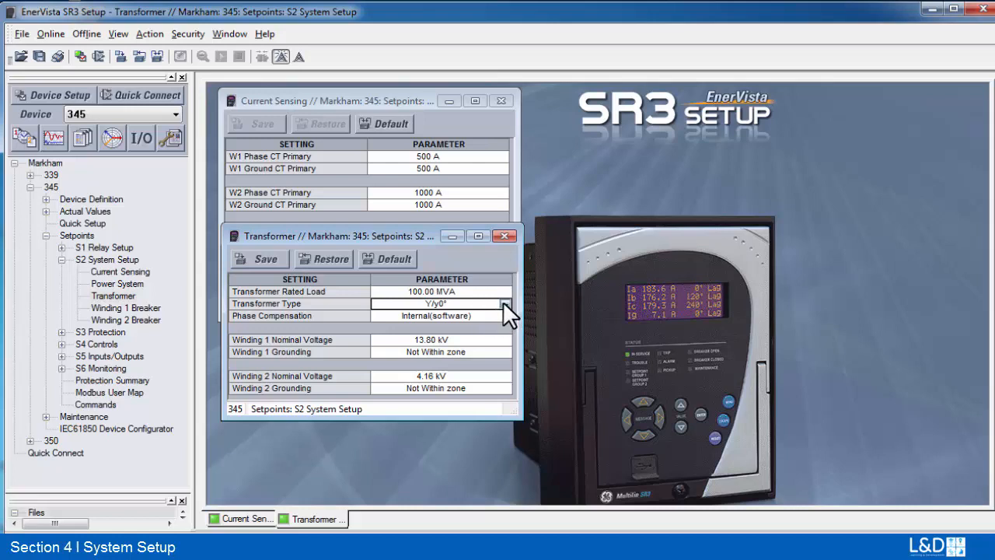
{"action": "left_click", "coordinate": [504, 304]}
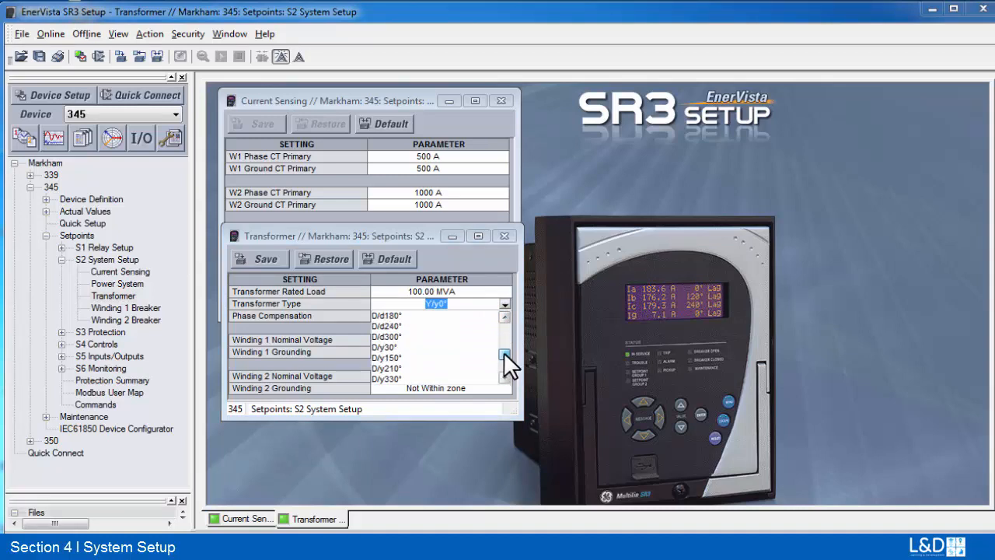
{"action": "left_click", "coordinate": [386, 351]}
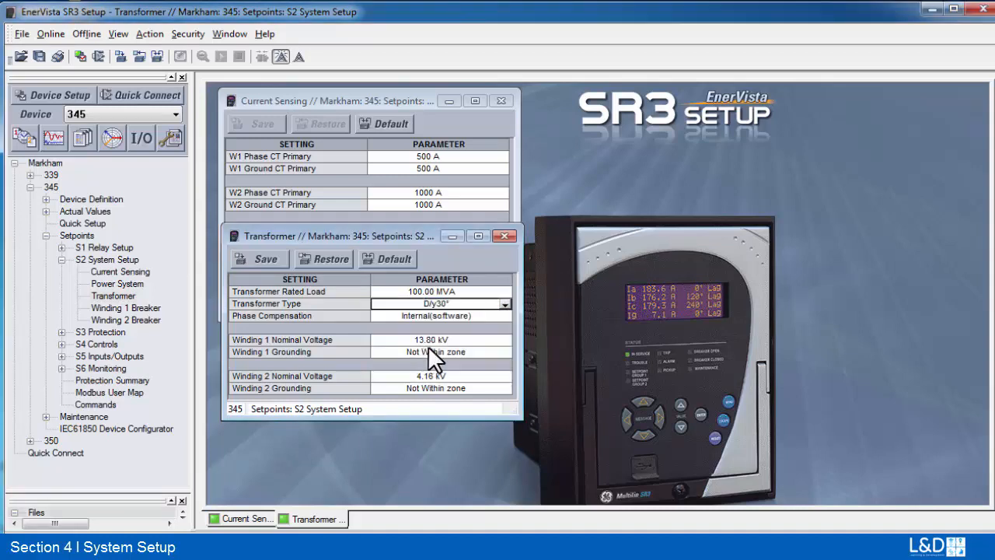
{"action": "mouse_move", "coordinate": [463, 334]}
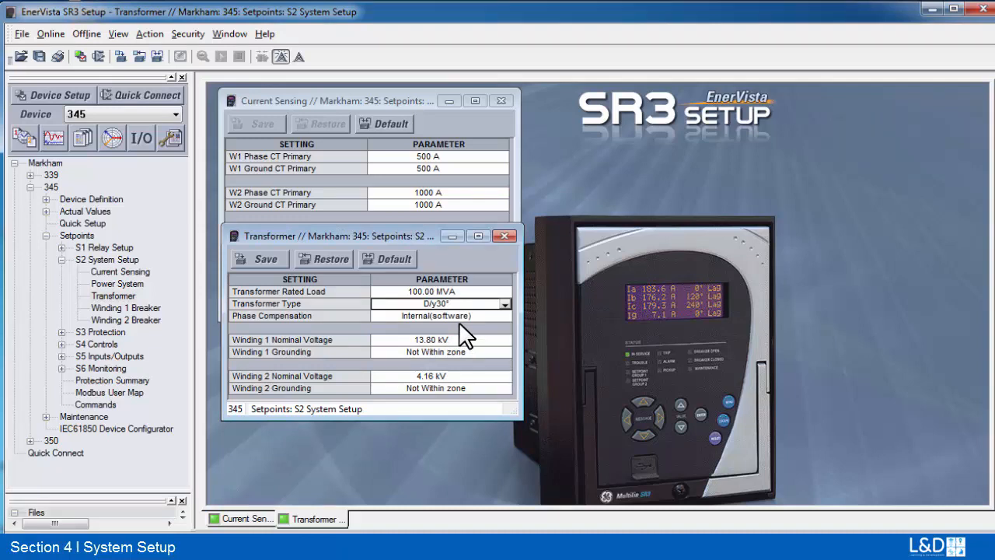
{"action": "mouse_move", "coordinate": [505, 319]}
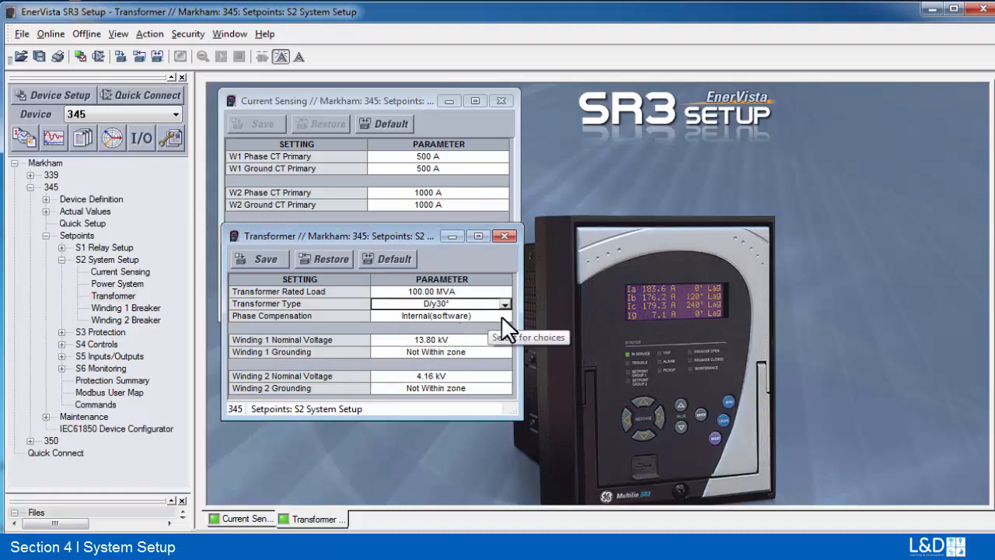
{"action": "mouse_move", "coordinate": [466, 348]}
{"action": "type", "text": "23"}
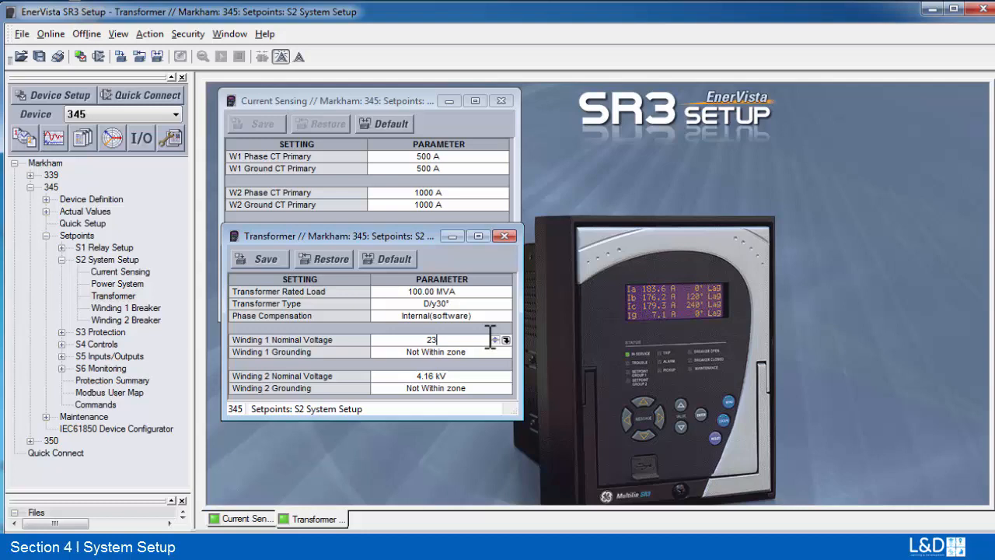
{"action": "type", "text": "0"}
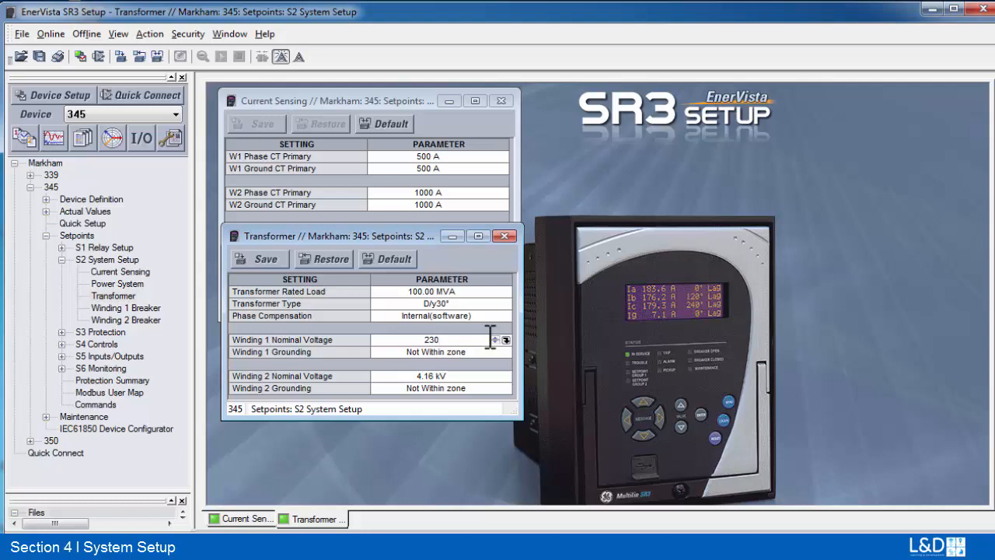
{"action": "mouse_move", "coordinate": [504, 346]}
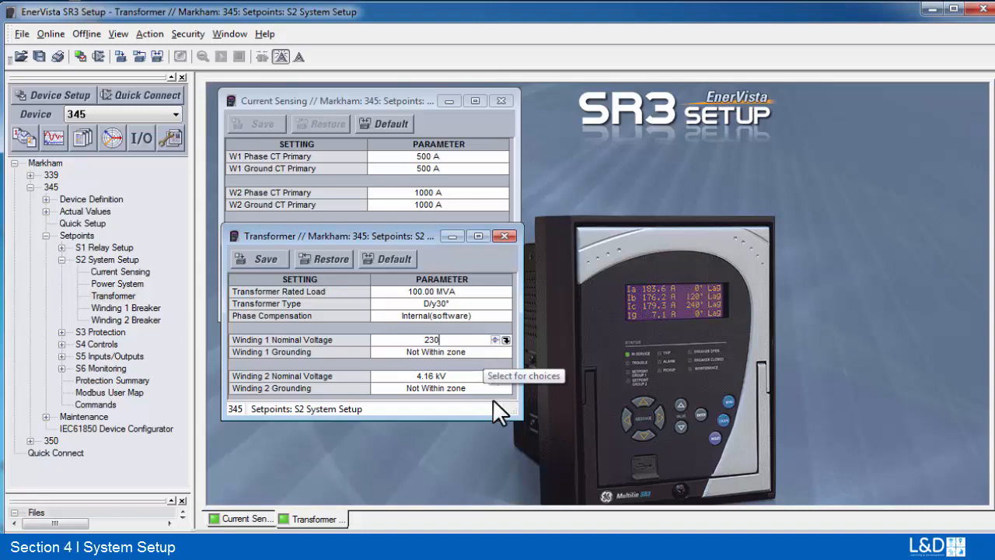
{"action": "left_click", "coordinate": [432, 375]}
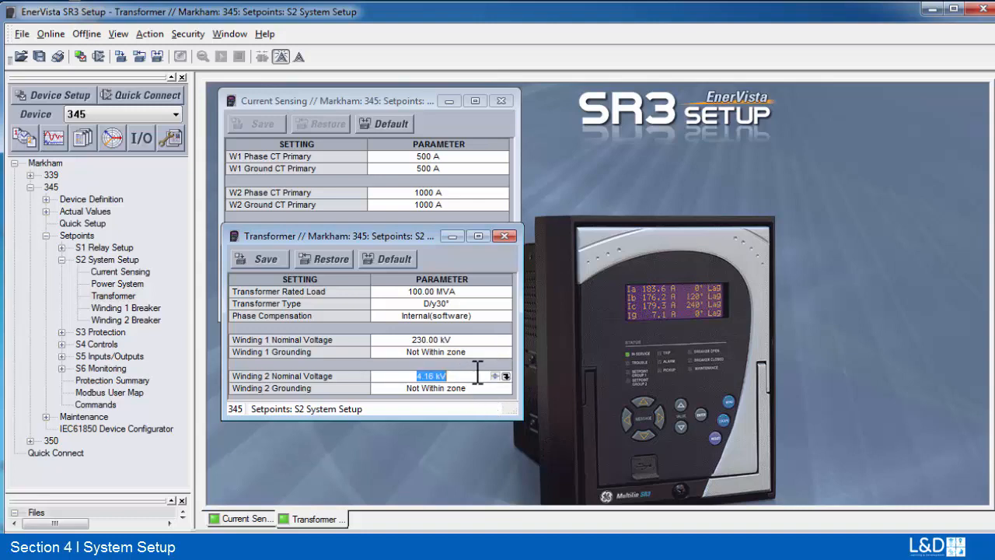
{"action": "type", "text": "69"}
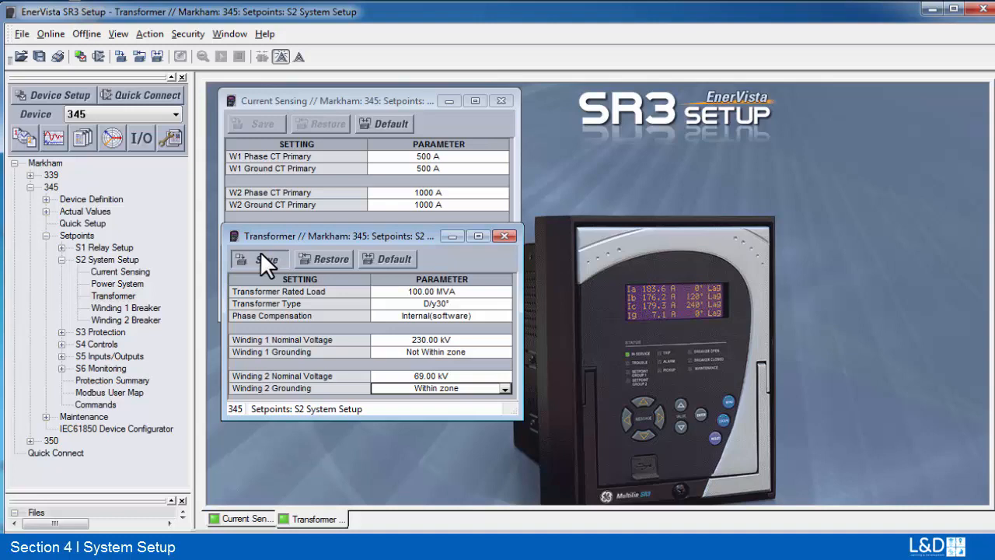
{"action": "left_click", "coordinate": [259, 258]}
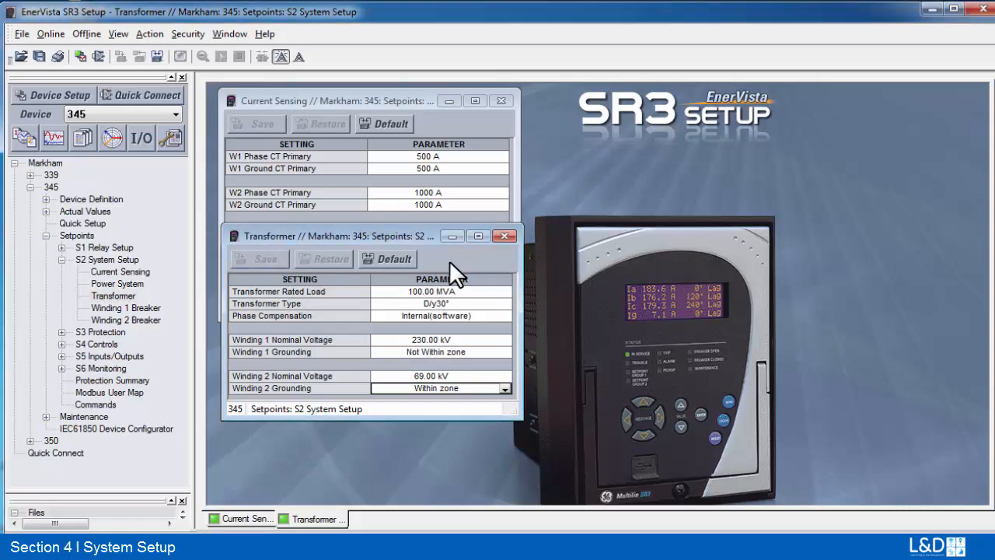
{"action": "mouse_move", "coordinate": [505, 315]}
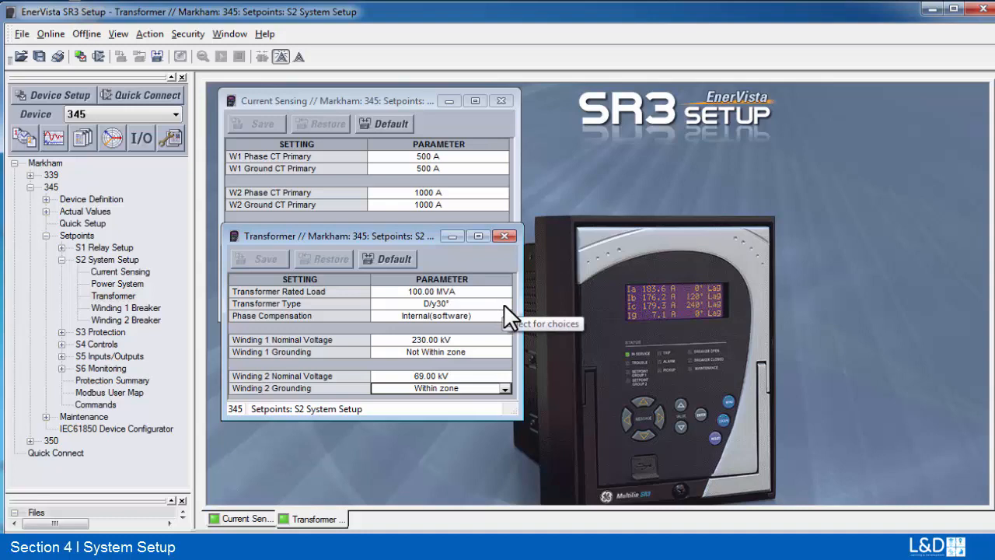
Change the Transformer Type from D/y30° to Y/y0° without saving
{"action": "left_click", "coordinate": [505, 303]}
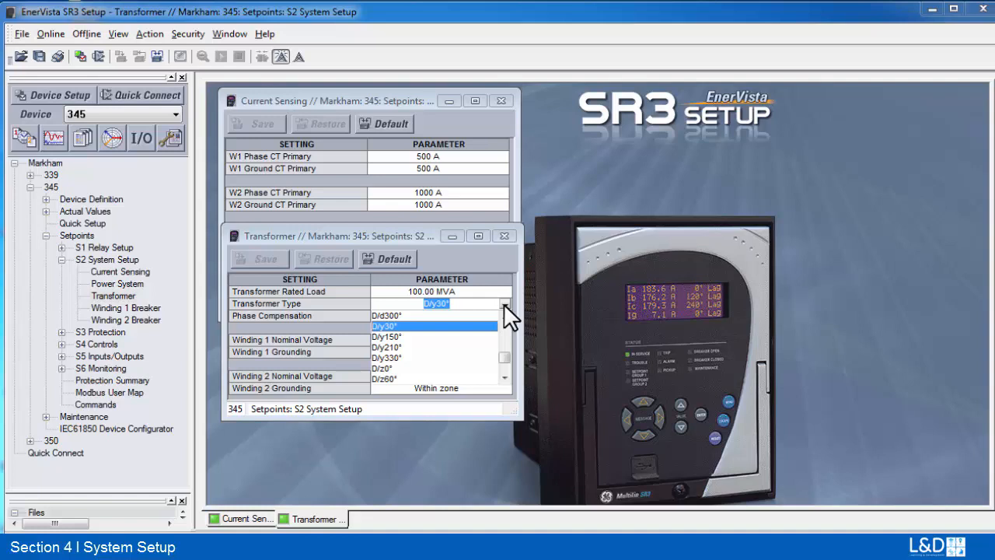
{"action": "left_click", "coordinate": [506, 303]}
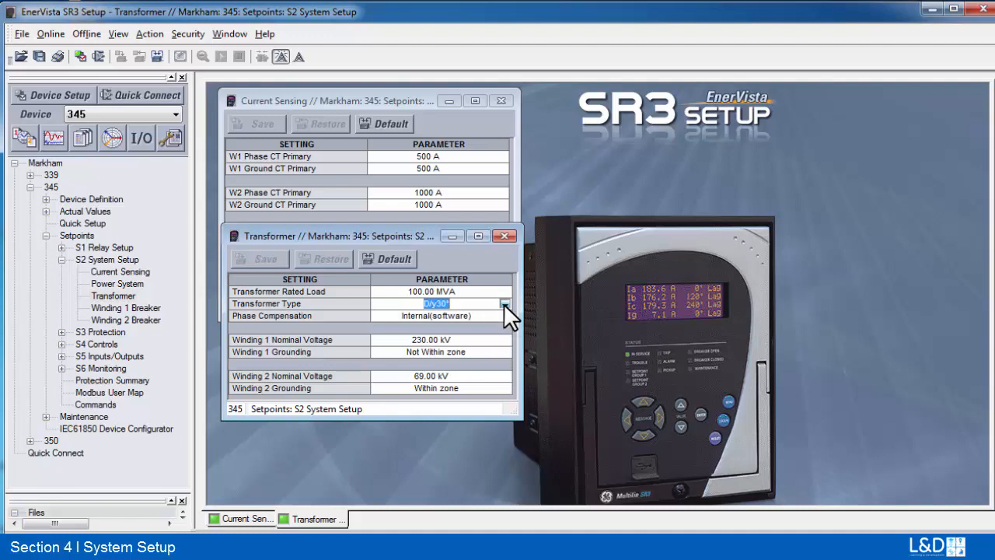
{"action": "left_click", "coordinate": [504, 303]}
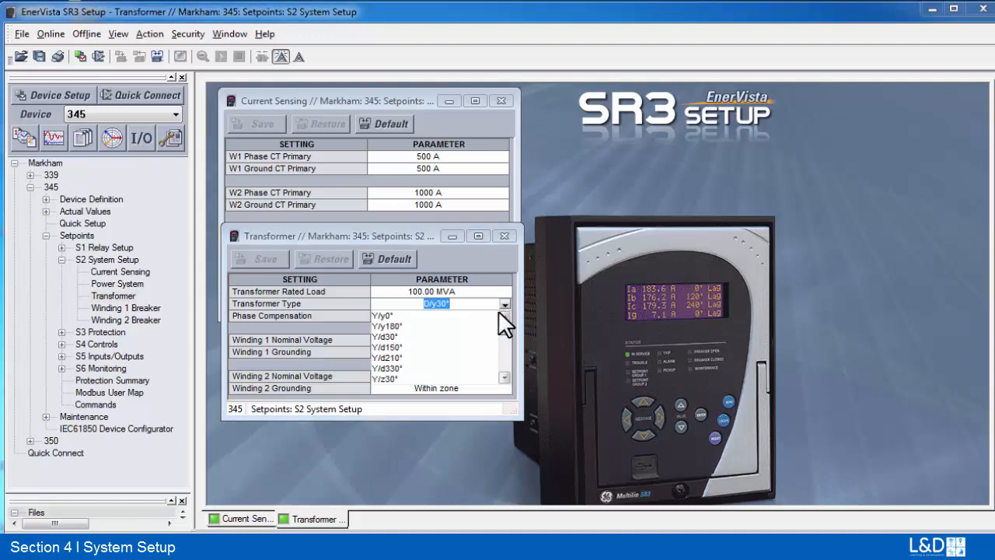
{"action": "left_click", "coordinate": [385, 315]}
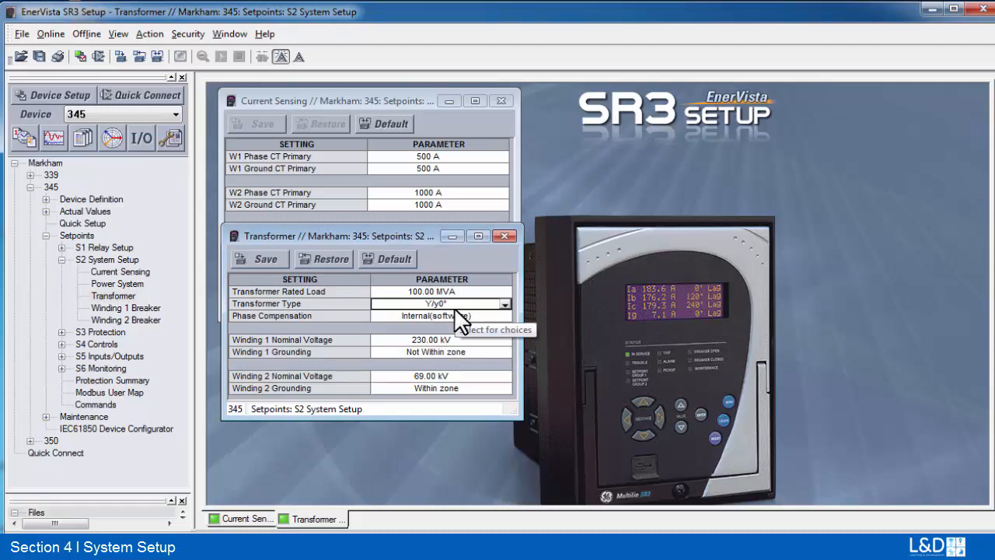
{"action": "mouse_move", "coordinate": [462, 323]}
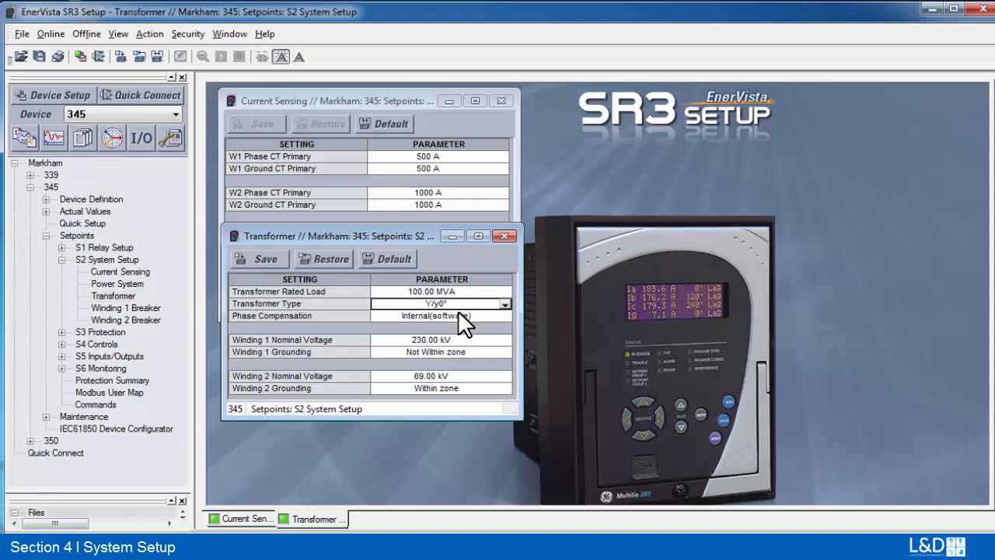
{"action": "mouse_move", "coordinate": [85, 280]}
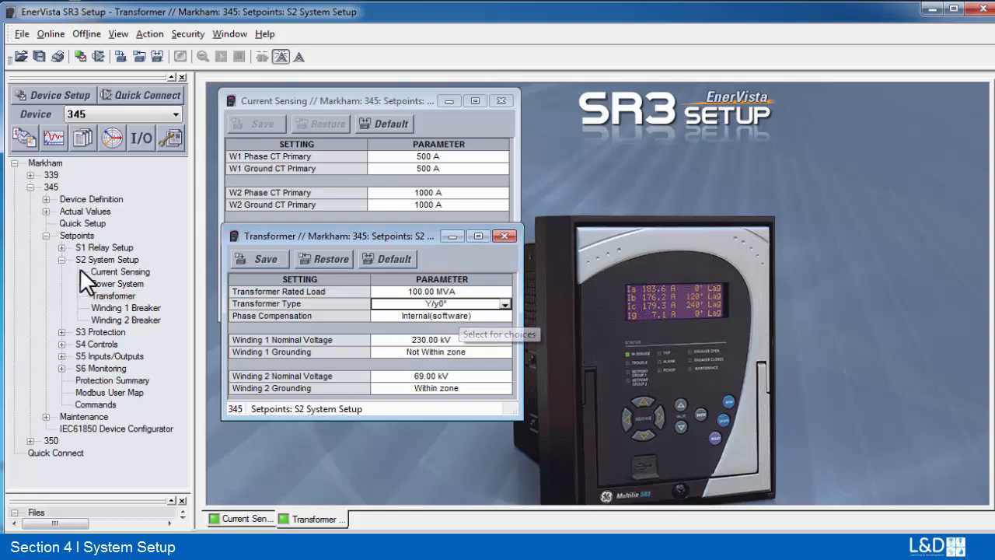
{"action": "mouse_move", "coordinate": [128, 322]}
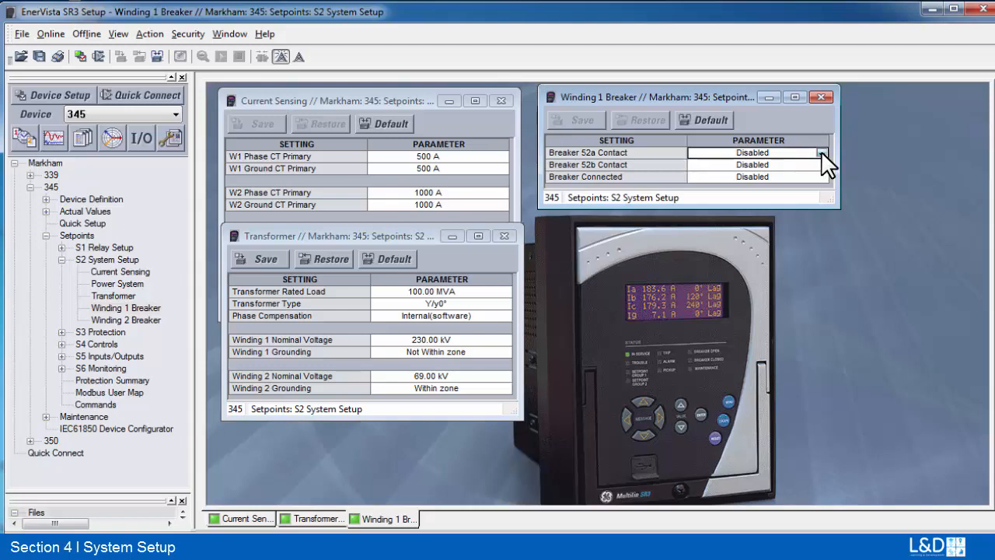
Map Winding 1 Breaker 52a, 52b and Breaker Connected to Contact Inputs 1, 2, 5
{"action": "left_click", "coordinate": [822, 152]}
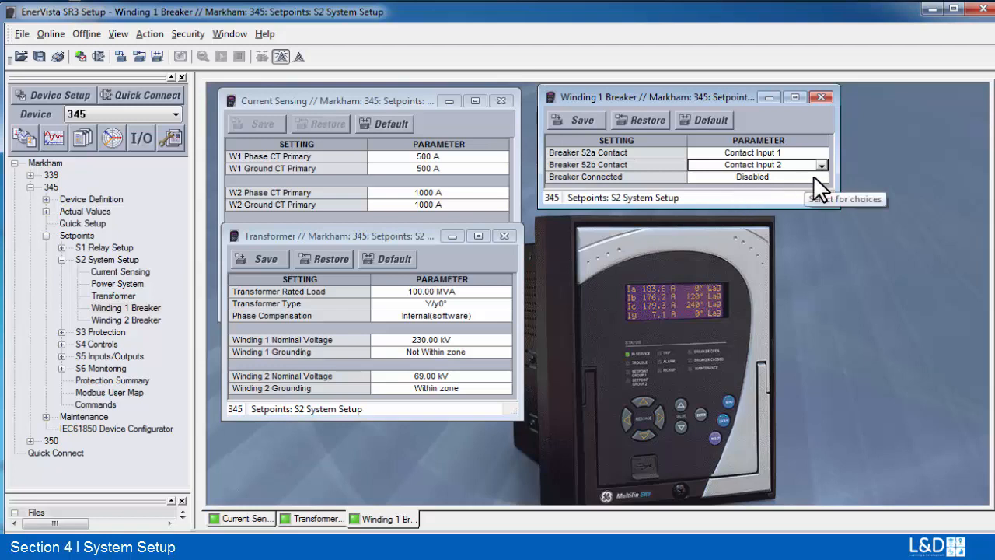
{"action": "left_click", "coordinate": [821, 177]}
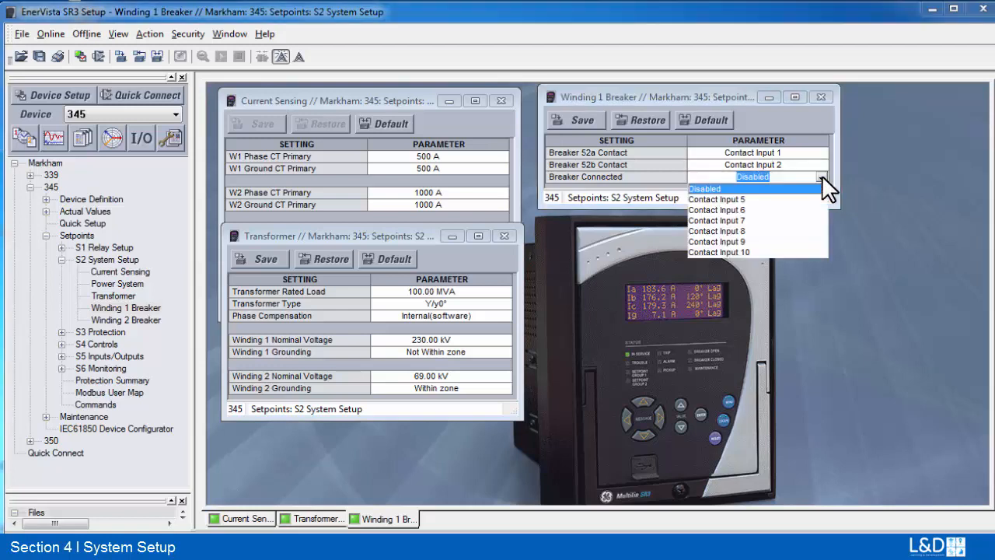
{"action": "mouse_move", "coordinate": [754, 216]}
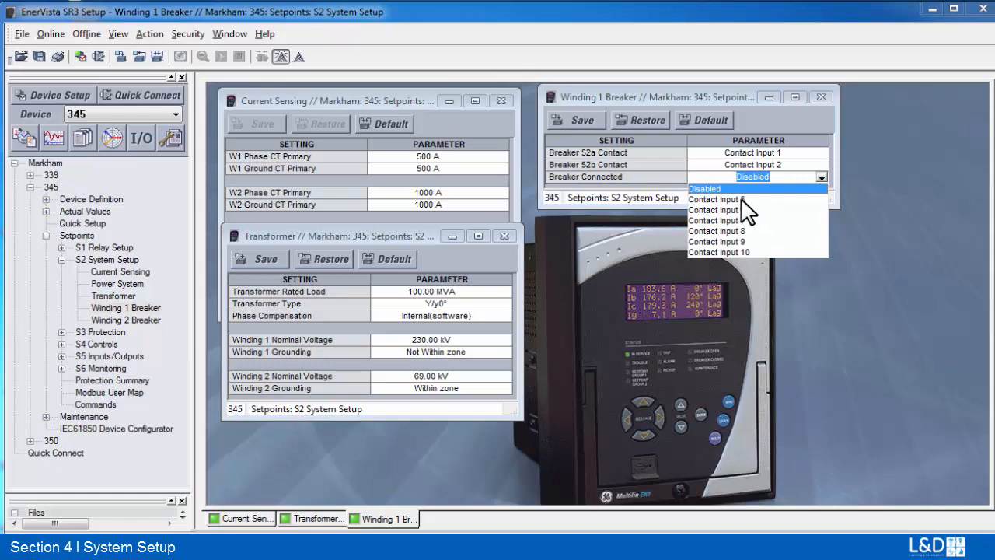
{"action": "left_click", "coordinate": [715, 199]}
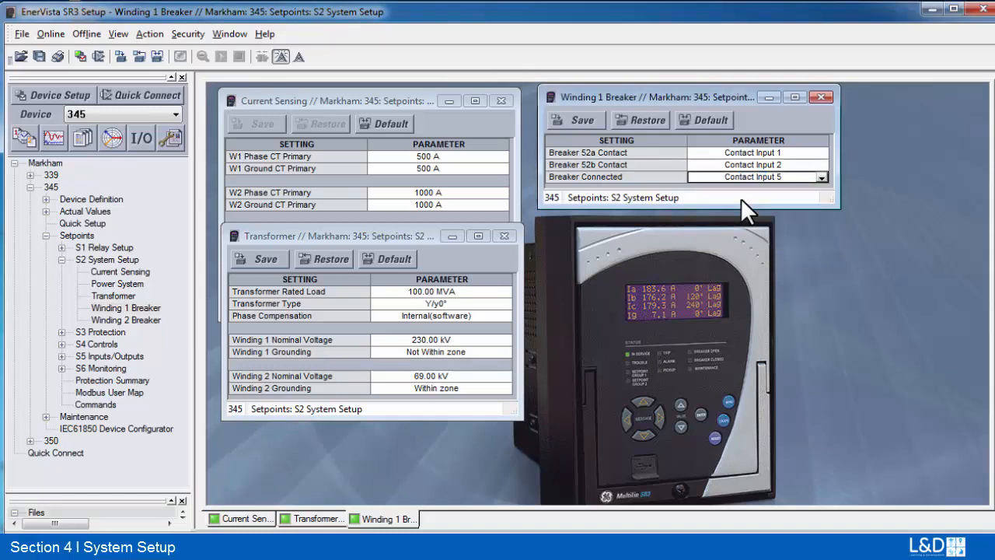
{"action": "mouse_move", "coordinate": [677, 245]}
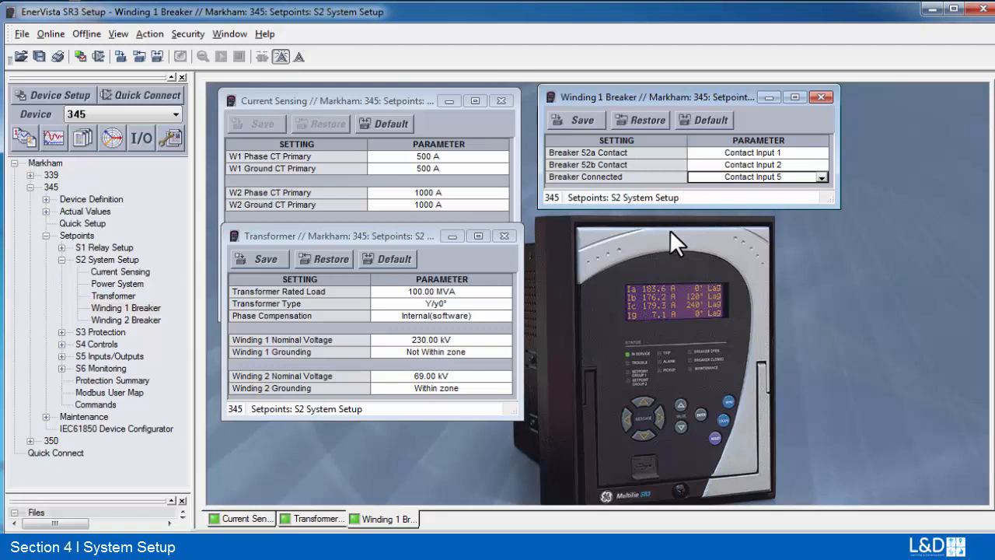
{"action": "mouse_move", "coordinate": [766, 191]}
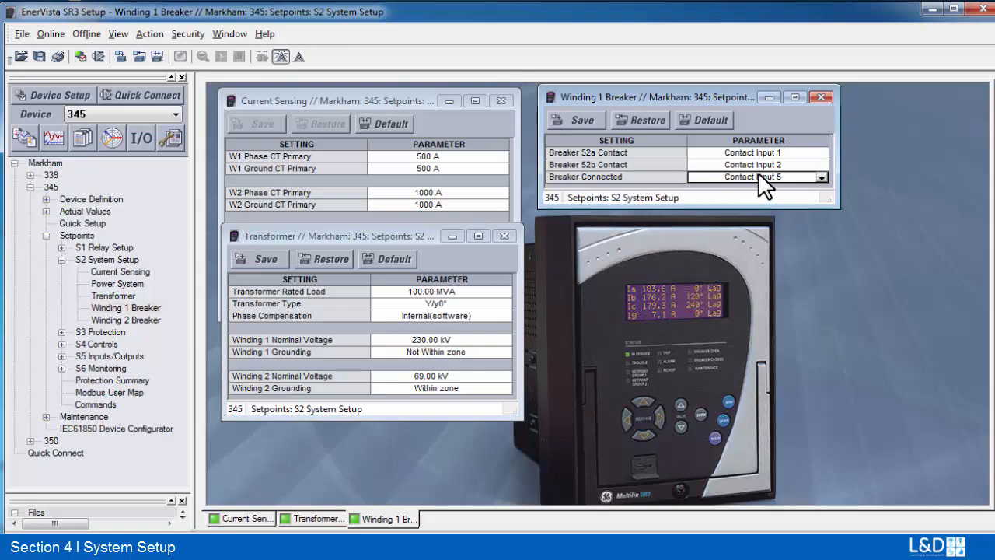
Map Winding 2 Breaker 52a, 52b and Breaker Connected to Contact Inputs 3, 4, 6
{"action": "left_click", "coordinate": [125, 319]}
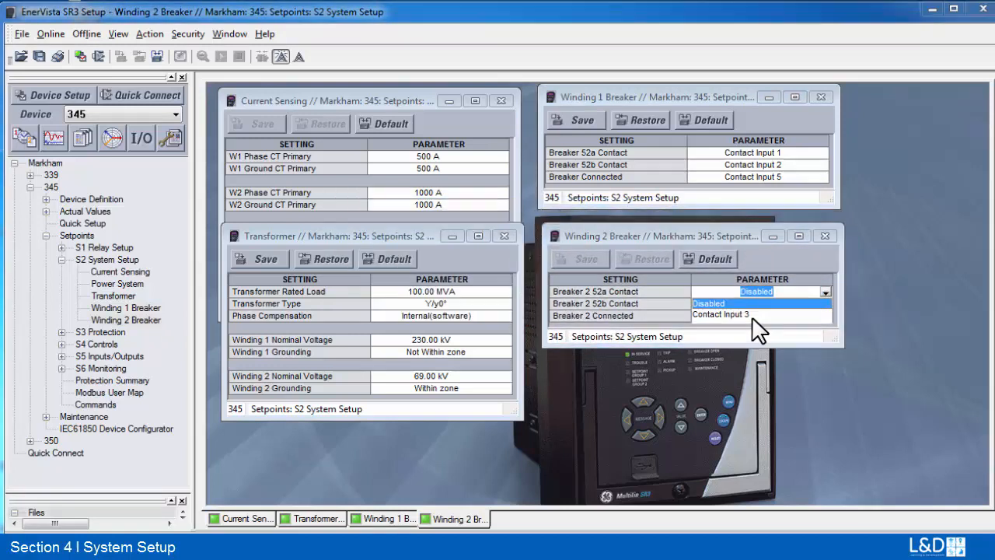
{"action": "left_click", "coordinate": [734, 303]}
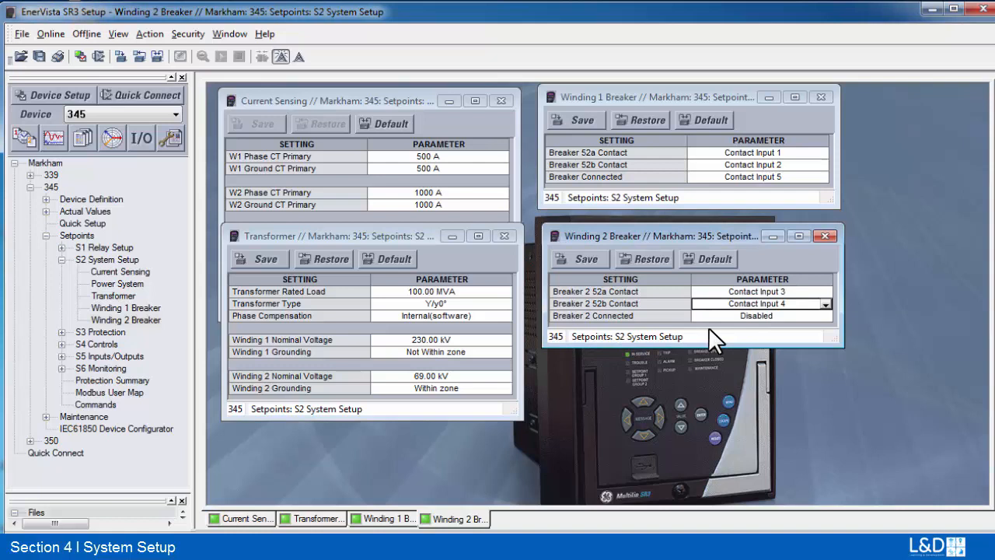
{"action": "mouse_move", "coordinate": [673, 253]}
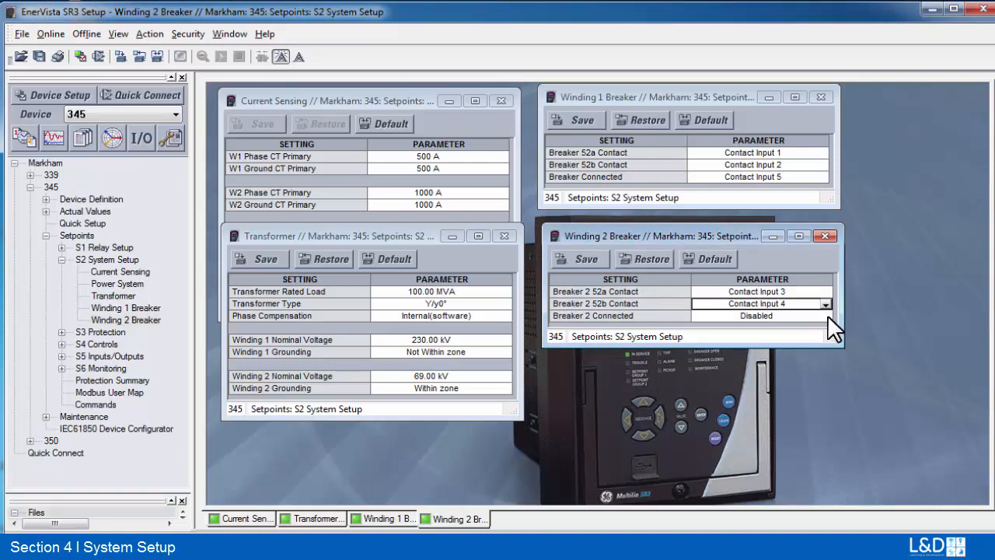
{"action": "left_click", "coordinate": [825, 316]}
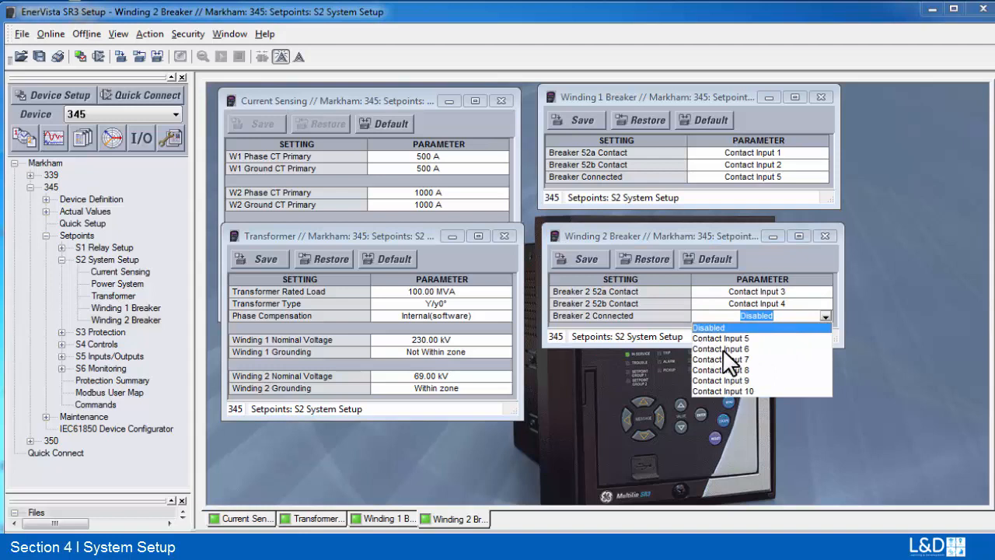
{"action": "left_click", "coordinate": [722, 359]}
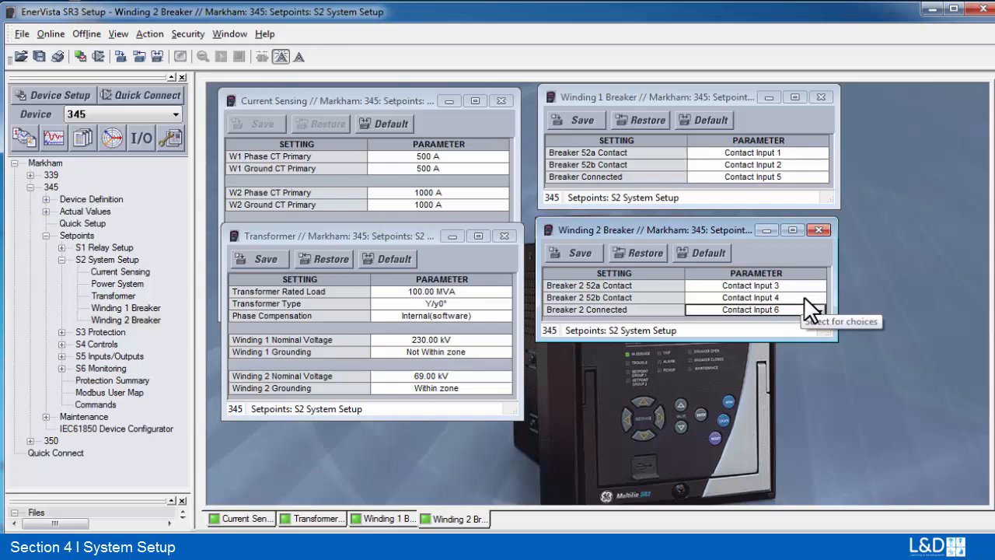
{"action": "mouse_move", "coordinate": [812, 315]}
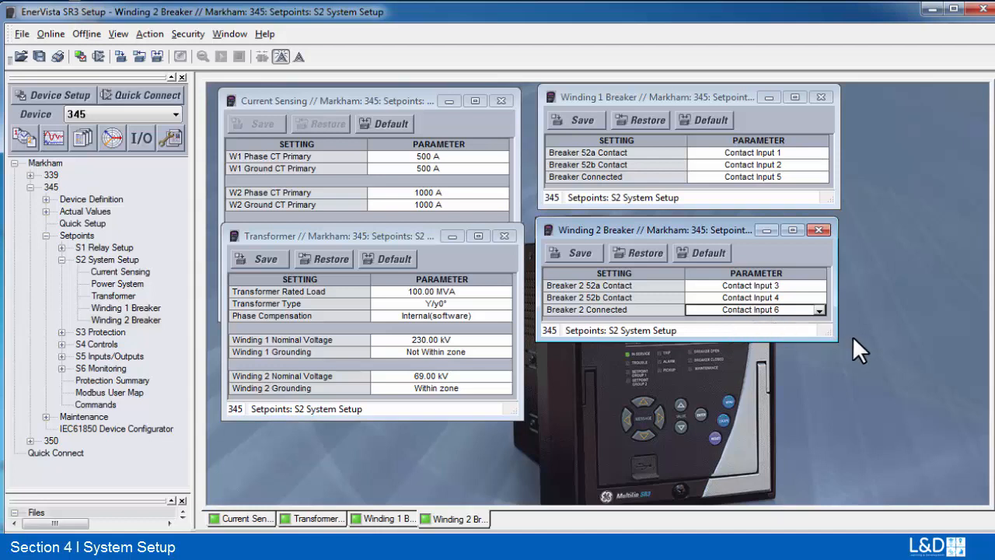
{"action": "mouse_move", "coordinate": [870, 361]}
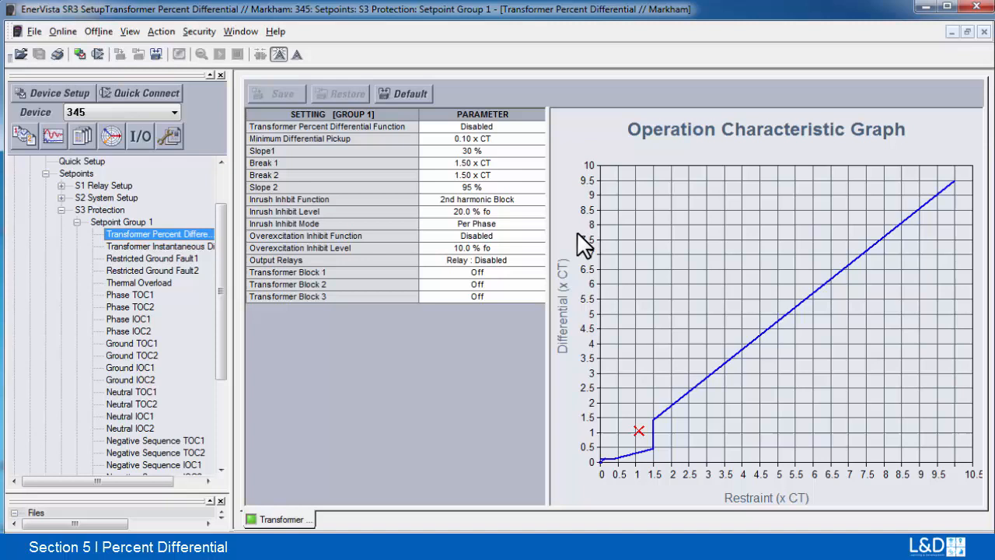
{"action": "mouse_move", "coordinate": [532, 140]}
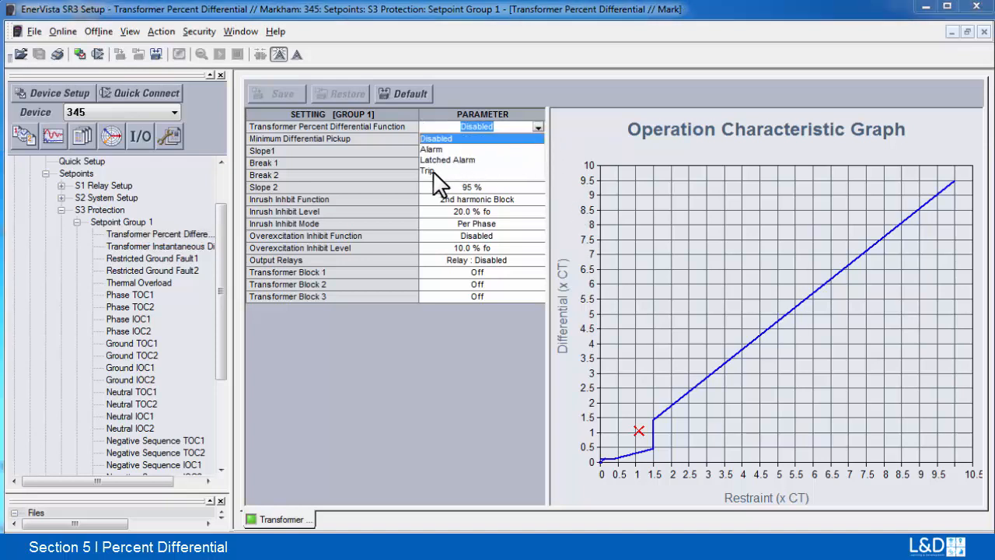
Set percent differential to Trip, minimum pickup 0.17 x CT and Slope 1 to 23
{"action": "left_click", "coordinate": [426, 170]}
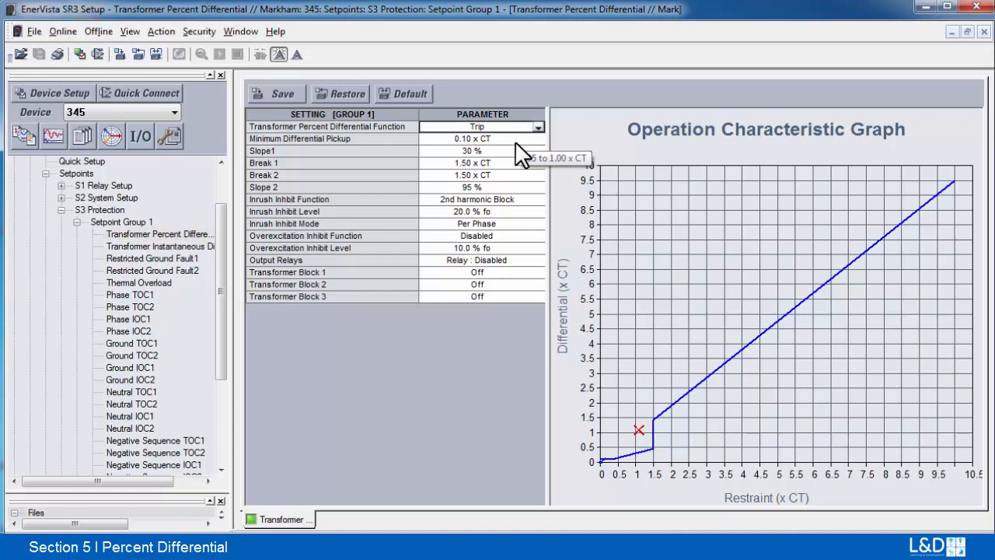
{"action": "mouse_move", "coordinate": [521, 155]}
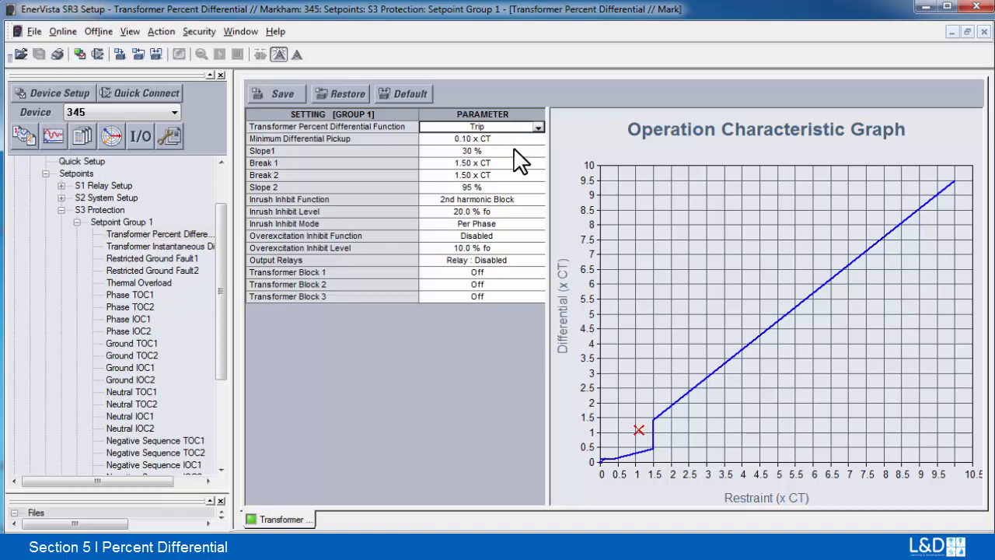
{"action": "left_click", "coordinate": [475, 138]}
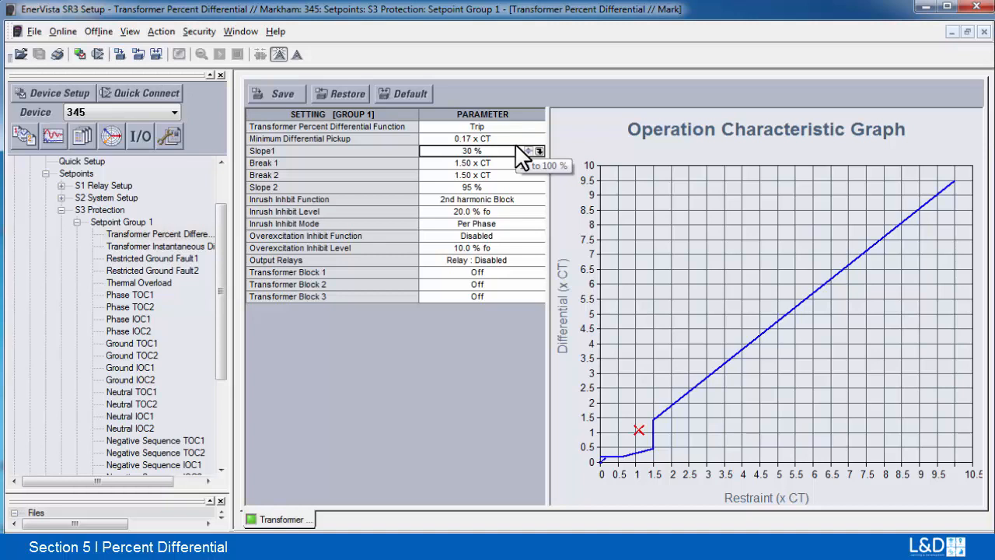
{"action": "mouse_move", "coordinate": [528, 156]}
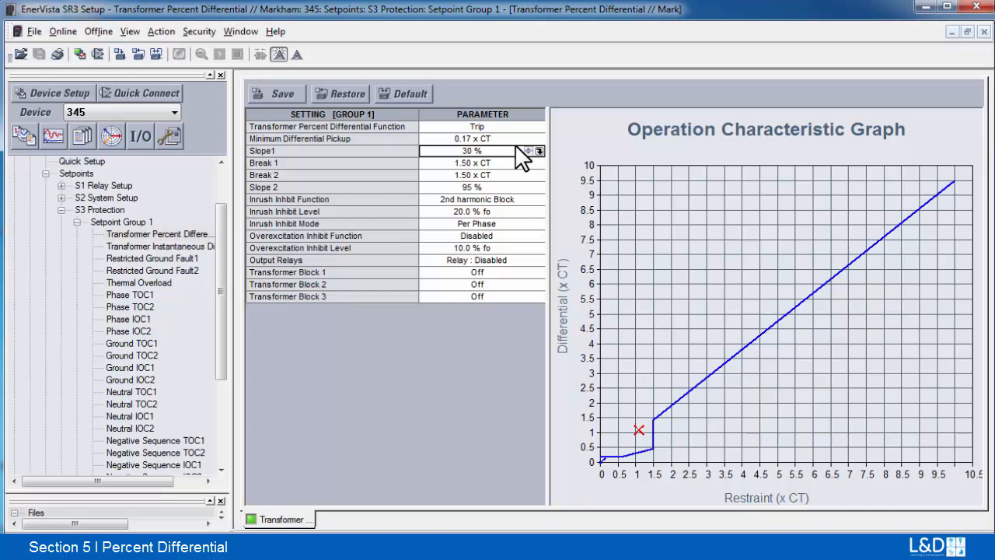
{"action": "mouse_move", "coordinate": [509, 159]}
{"action": "type", "text": "23"}
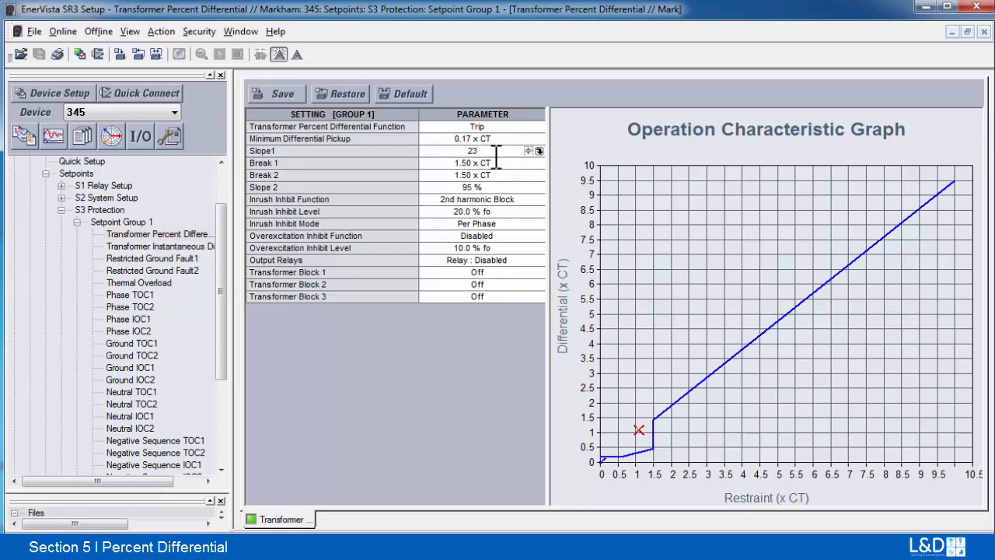
{"action": "left_click", "coordinate": [472, 162]}
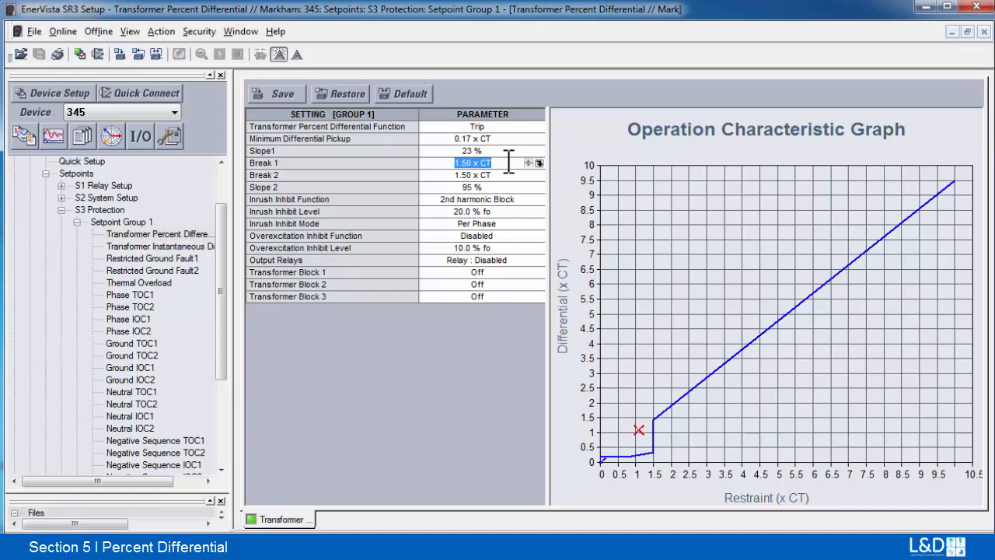
{"action": "mouse_move", "coordinate": [506, 183]}
{"action": "type", "text": "1.668"}
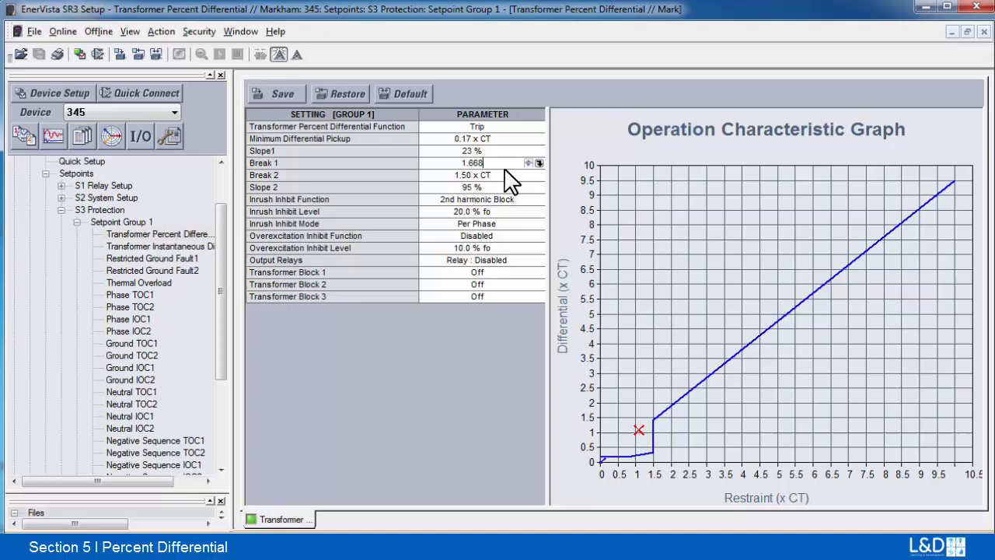
Set Break 1 to 1.67 x CT and Break 2 to 8.34 x CT
{"action": "left_click", "coordinate": [539, 165]}
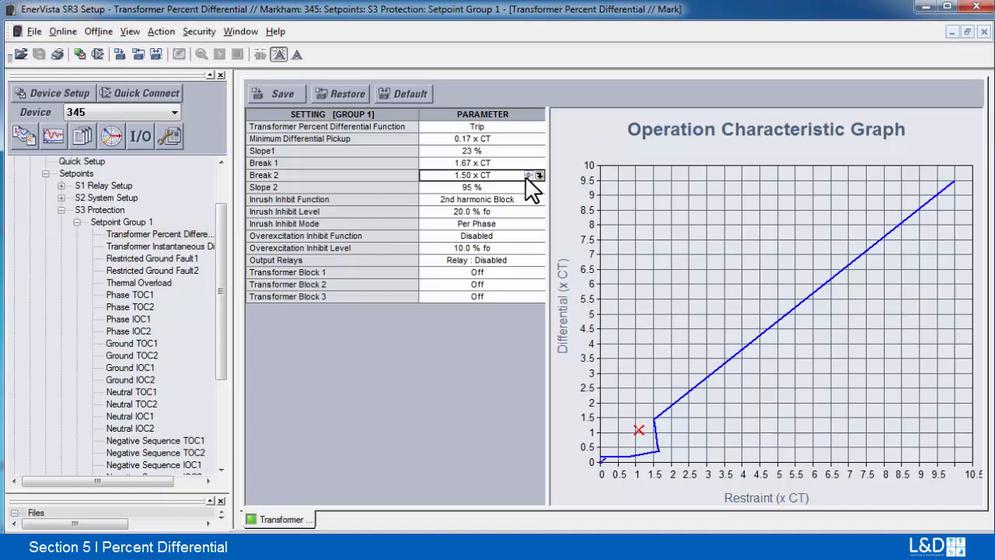
{"action": "mouse_move", "coordinate": [504, 185]}
{"action": "type", "text": "8"}
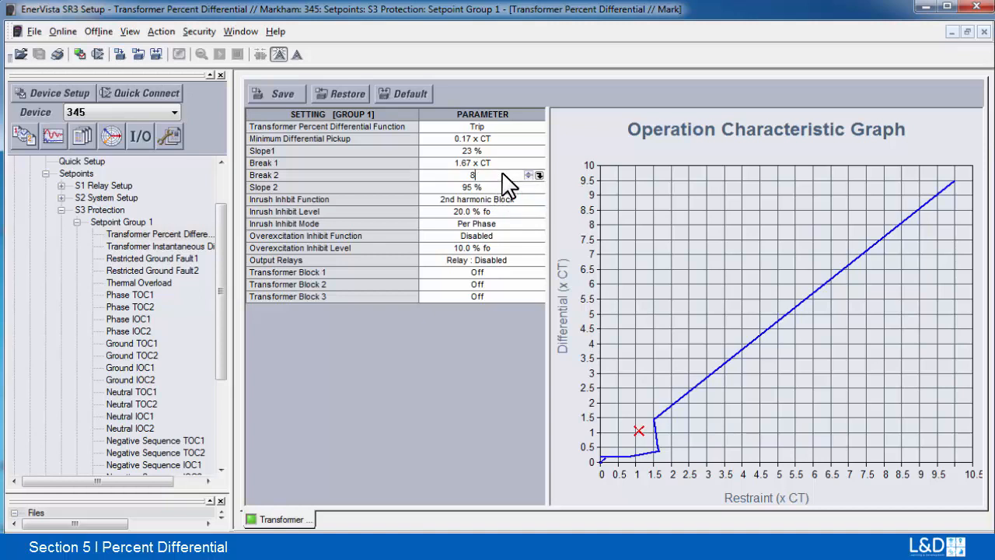
{"action": "type", "text": ".34 x CT"}
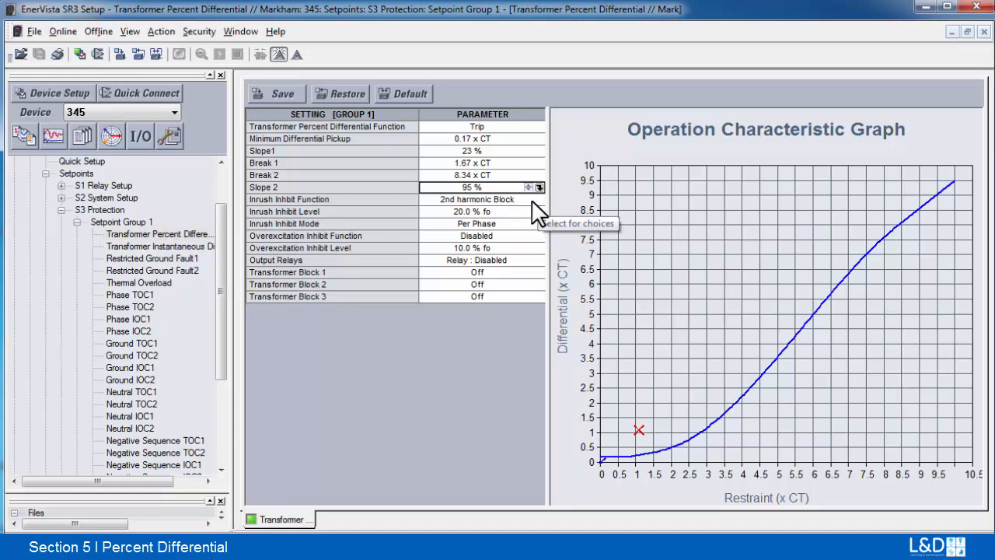
{"action": "mouse_move", "coordinate": [513, 224]}
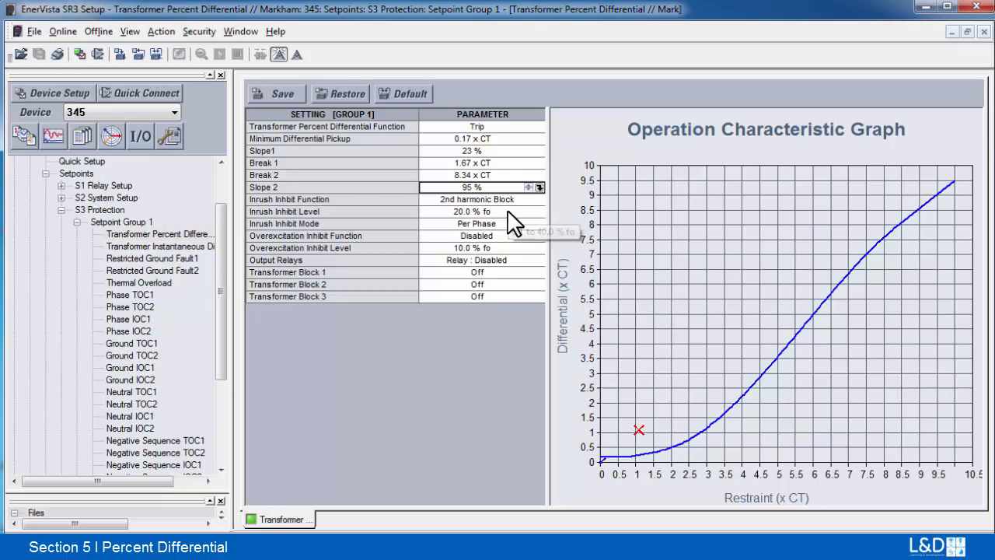
{"action": "mouse_move", "coordinate": [517, 226]}
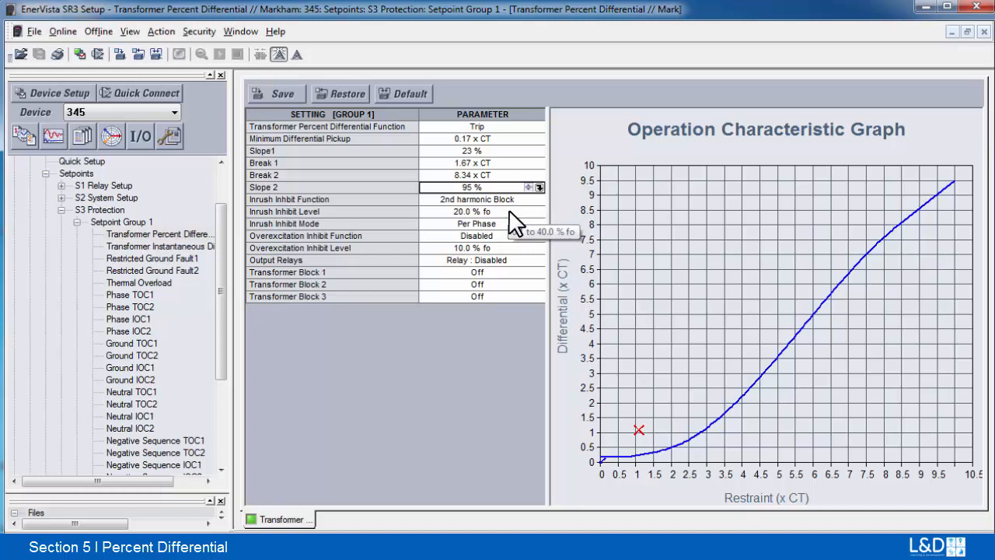
{"action": "mouse_move", "coordinate": [521, 237]}
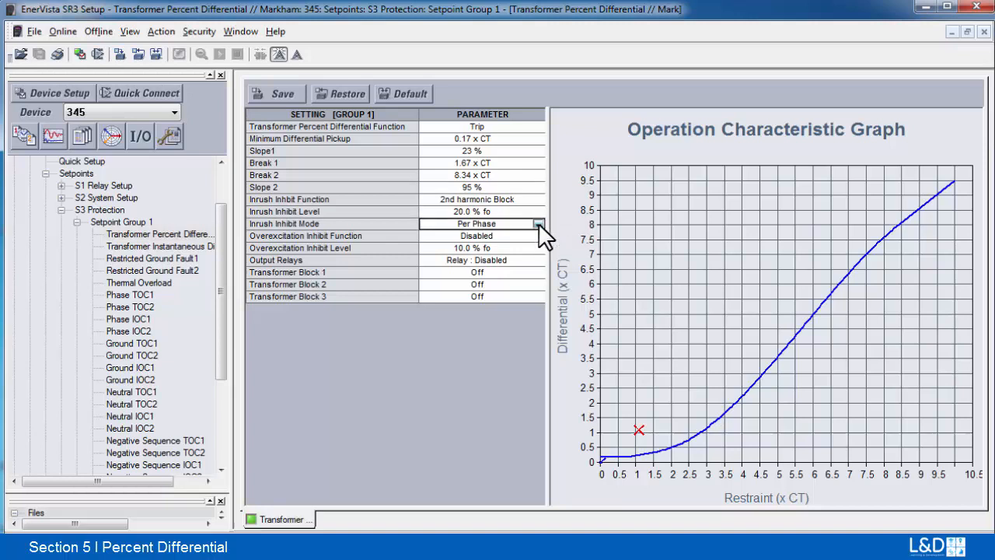
Set Overexcitation Inhibit to 5th harmonic, leaving inrush inhibit at 2nd harmonic
{"action": "left_click", "coordinate": [538, 224]}
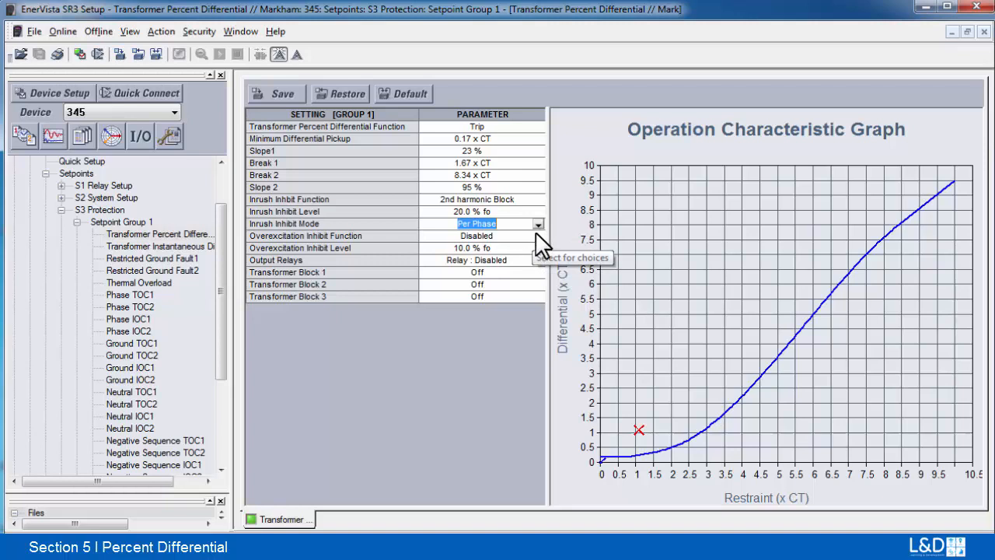
{"action": "left_click", "coordinate": [538, 236]}
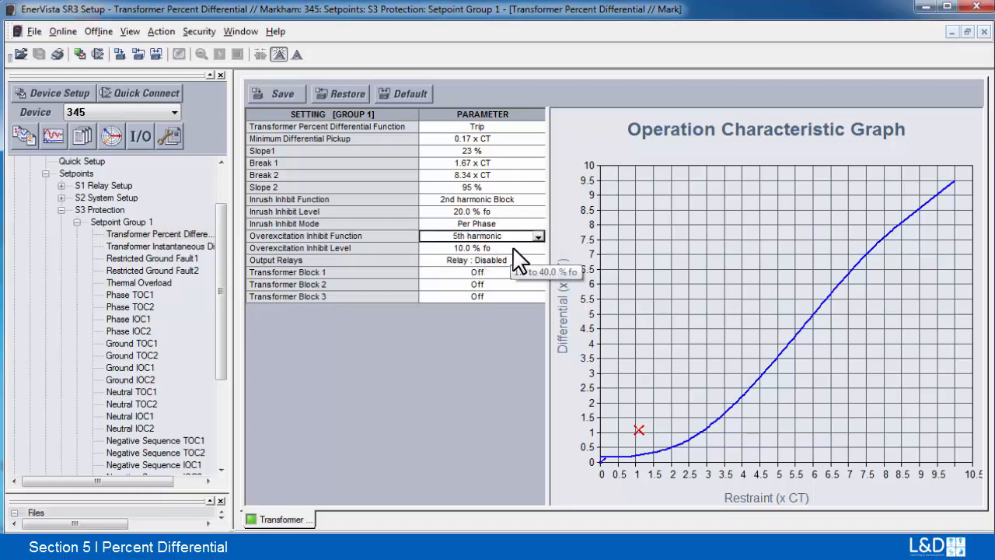
{"action": "mouse_move", "coordinate": [519, 261]}
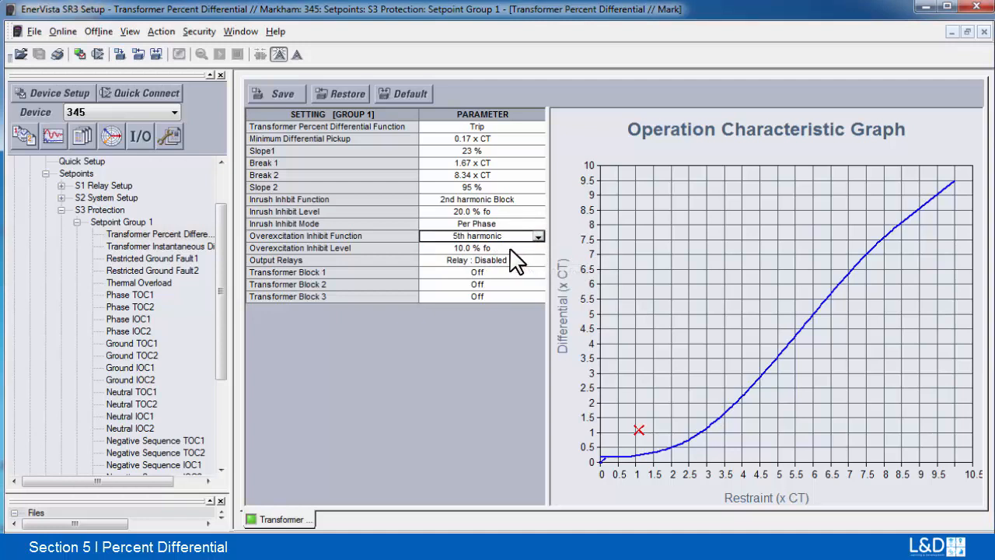
{"action": "mouse_move", "coordinate": [513, 264]}
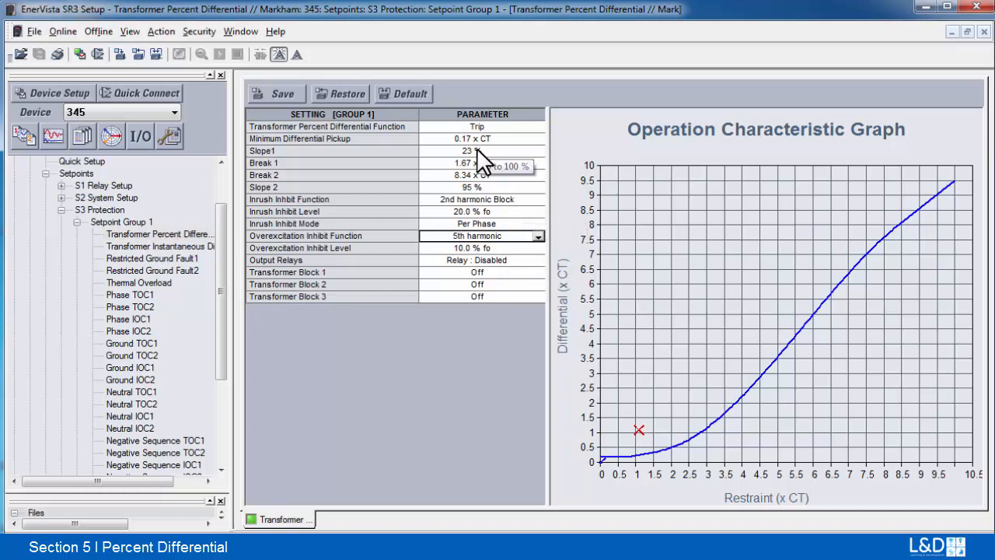
{"action": "mouse_move", "coordinate": [571, 372]}
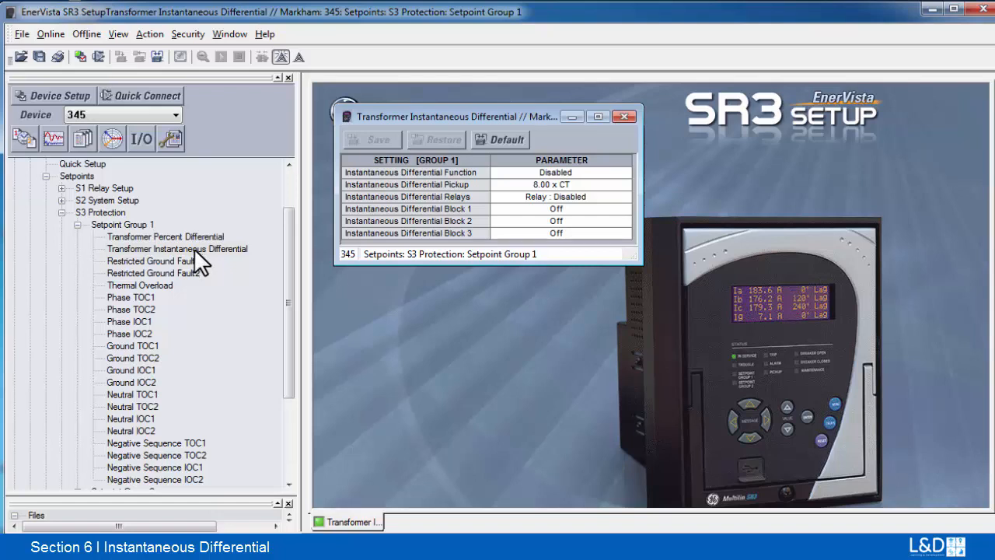
{"action": "mouse_move", "coordinate": [538, 193]}
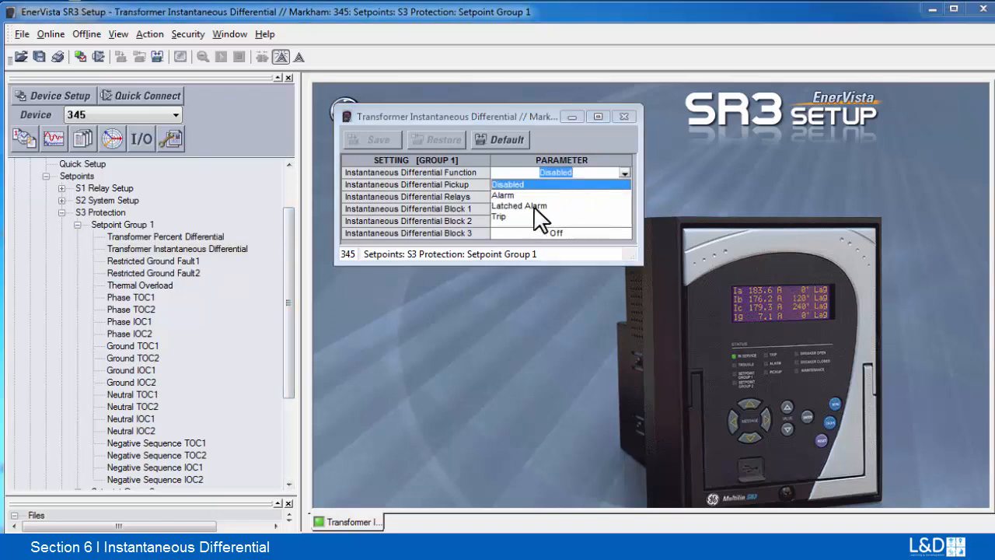
Review the instantaneous differential Function choices, then close its setpoint window
{"action": "left_click", "coordinate": [499, 216]}
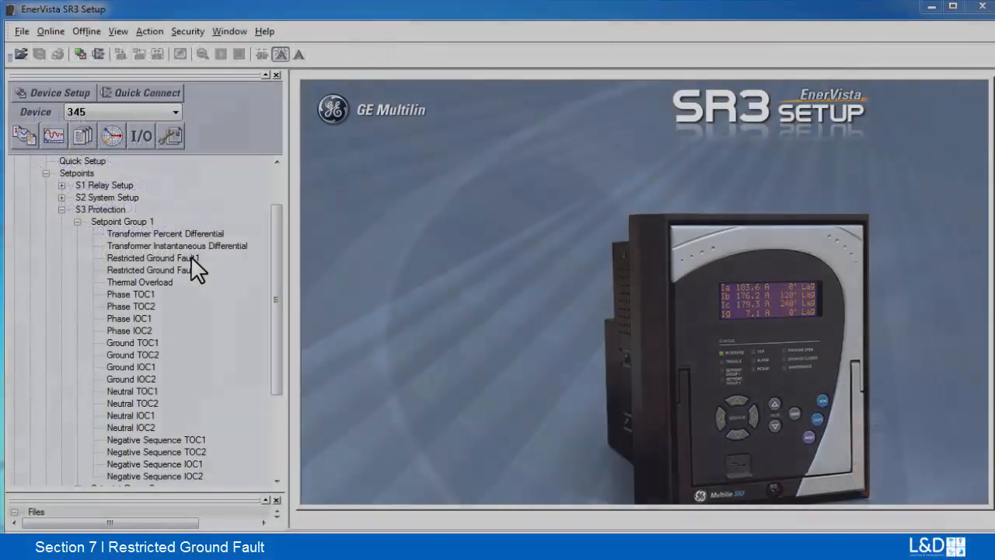
Open Restricted Ground Fault1 settings and move the window toward the top of the screen
{"action": "double_click", "coordinate": [153, 257]}
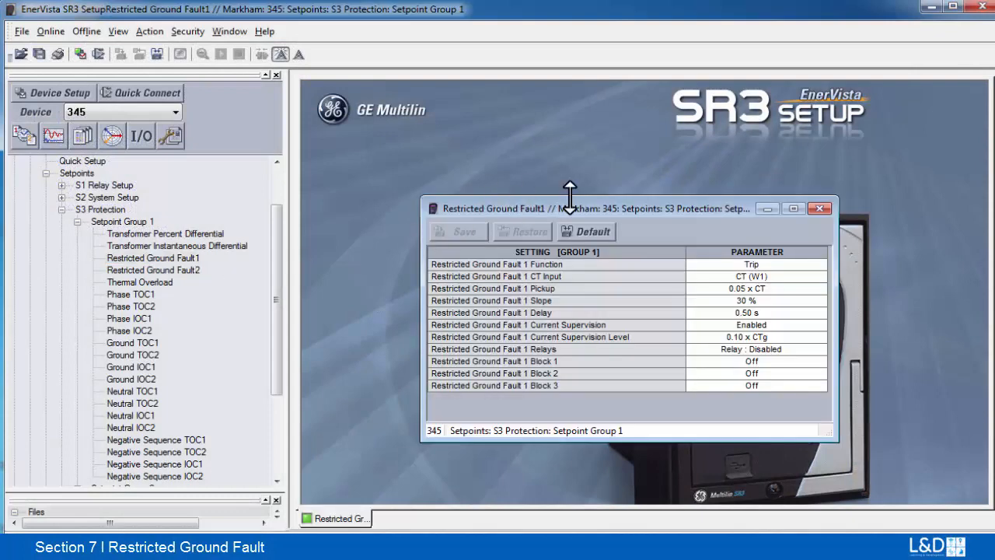
{"action": "left_click_drag", "start_coordinate": [570, 209], "coordinate": [466, 99]}
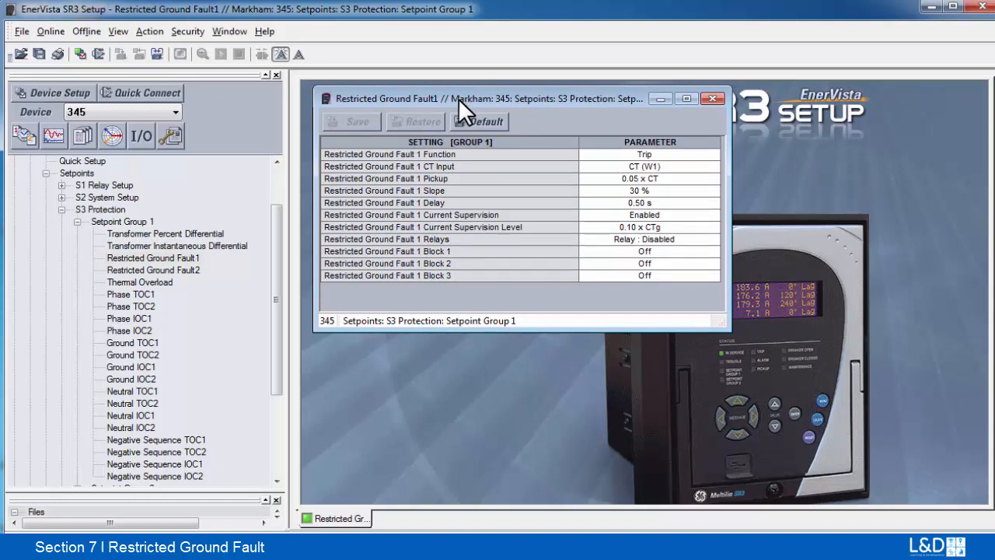
{"action": "mouse_move", "coordinate": [721, 165]}
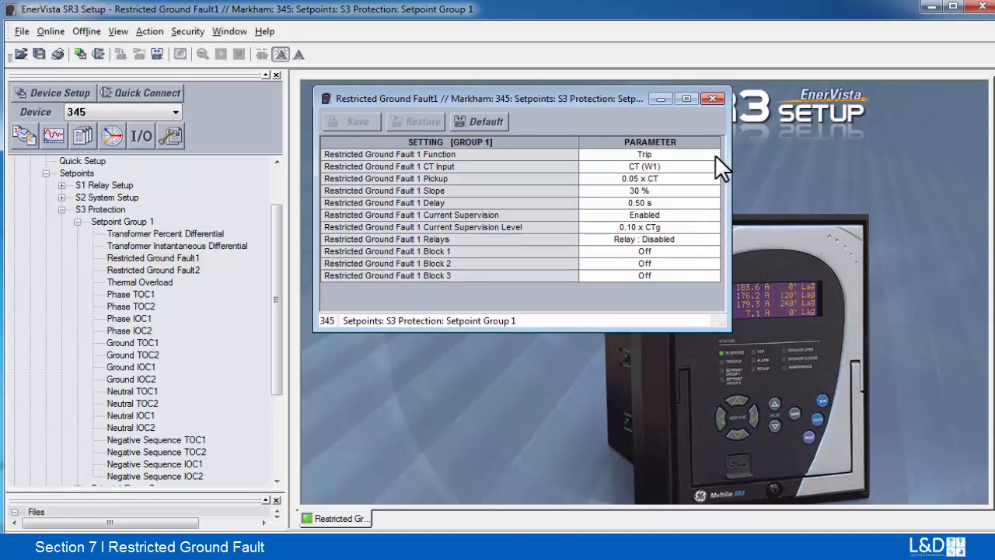
{"action": "mouse_move", "coordinate": [715, 167]}
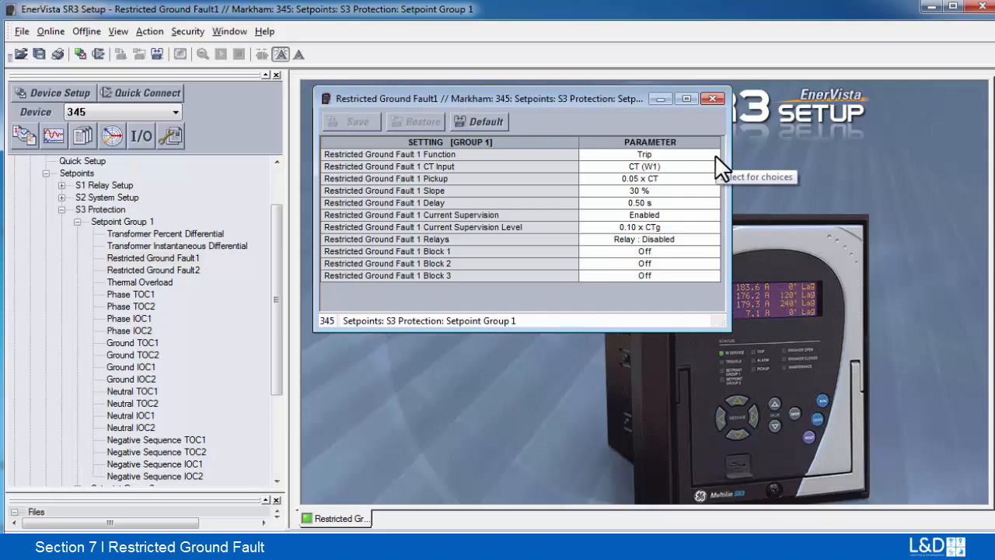